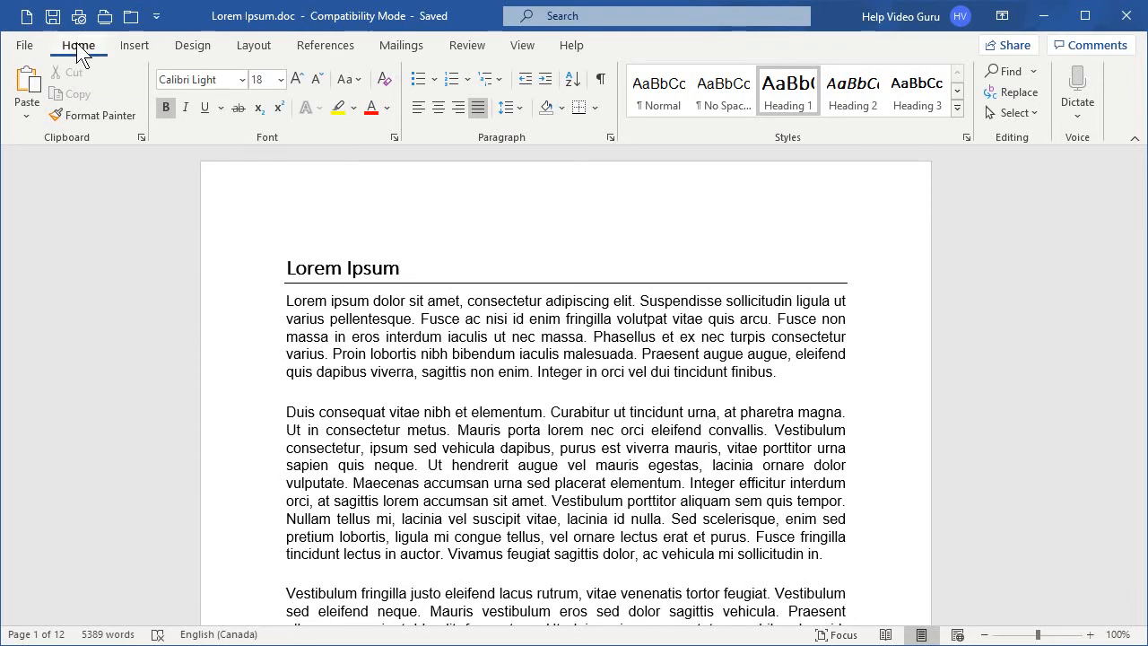
Step: With the caret in the Lorem Ipsum heading, start modifying the Heading 1 style from the Styles gallery
{"action": "left_click", "coordinate": [398, 267]}
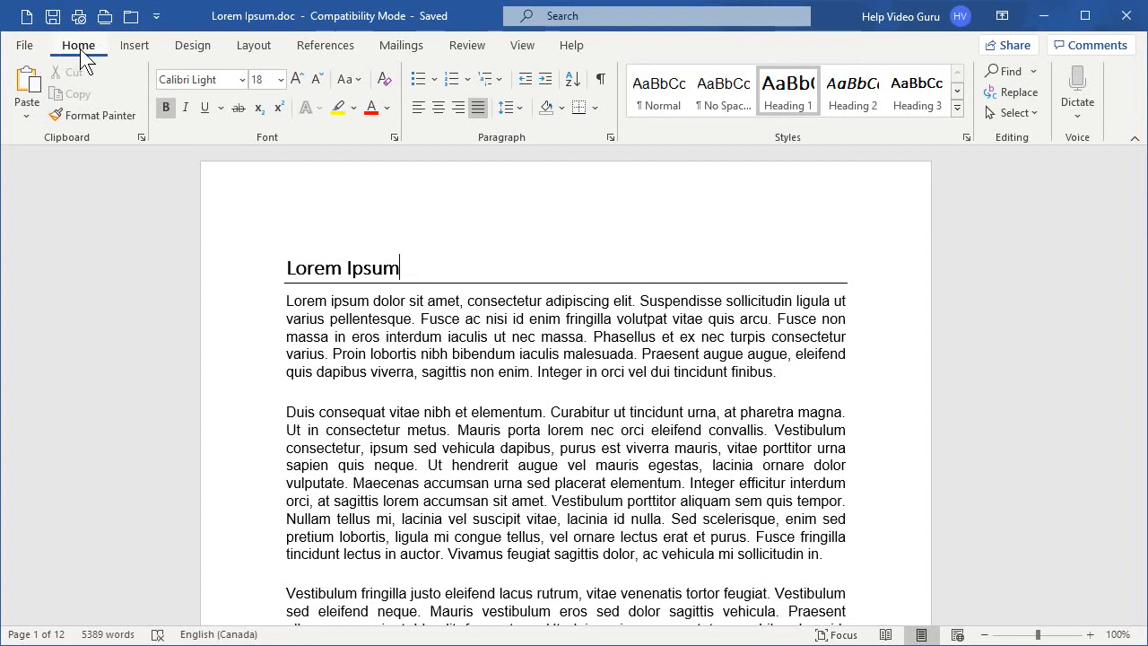
{"action": "mouse_move", "coordinate": [797, 151]}
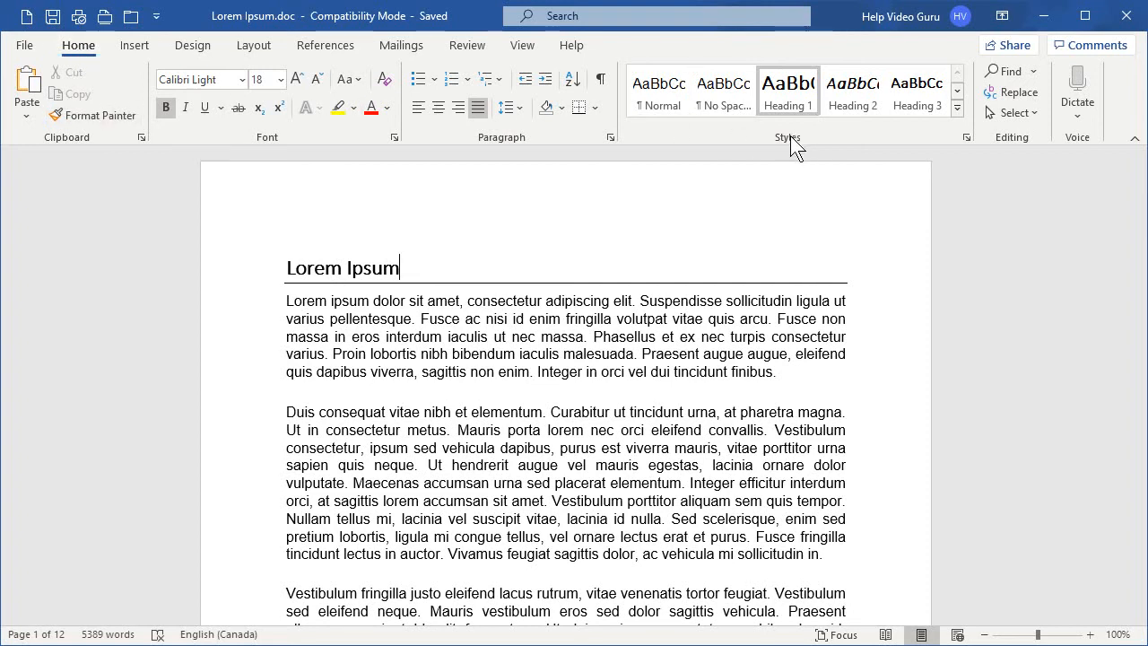
{"action": "mouse_move", "coordinate": [787, 90]}
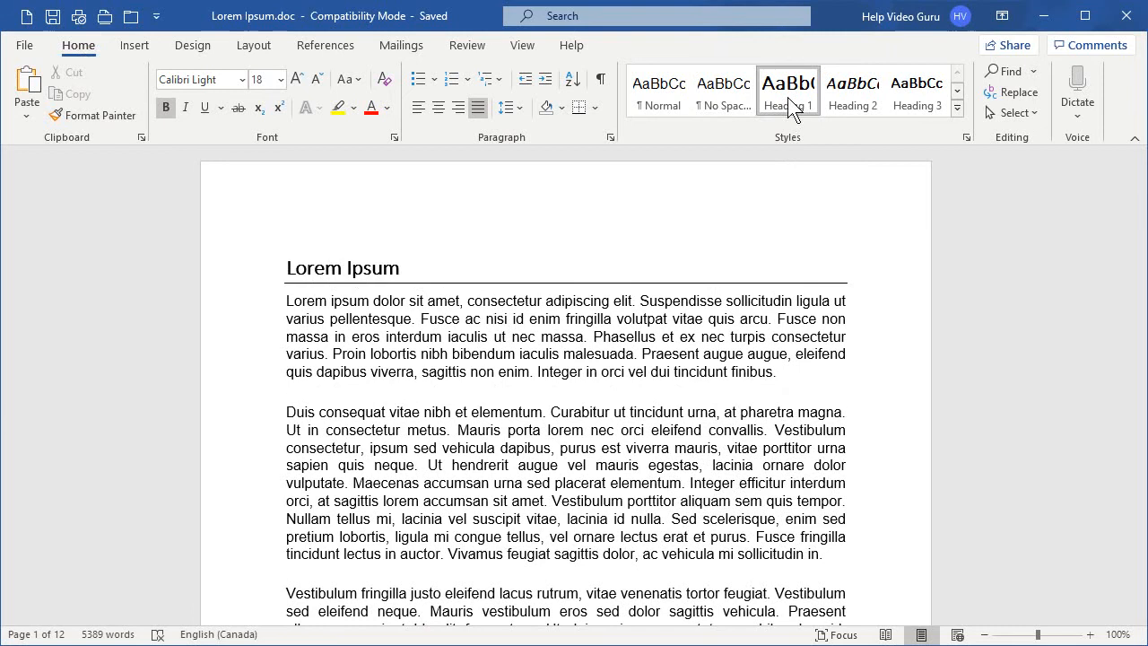
{"action": "mouse_move", "coordinate": [787, 89]}
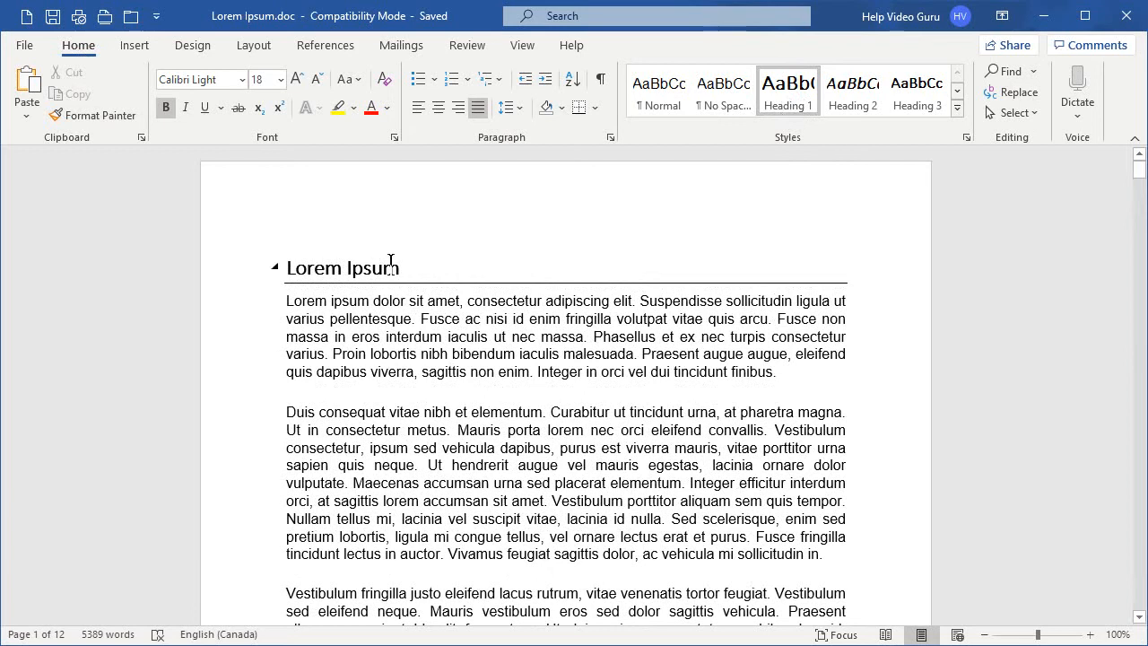
{"action": "left_click", "coordinate": [344, 267]}
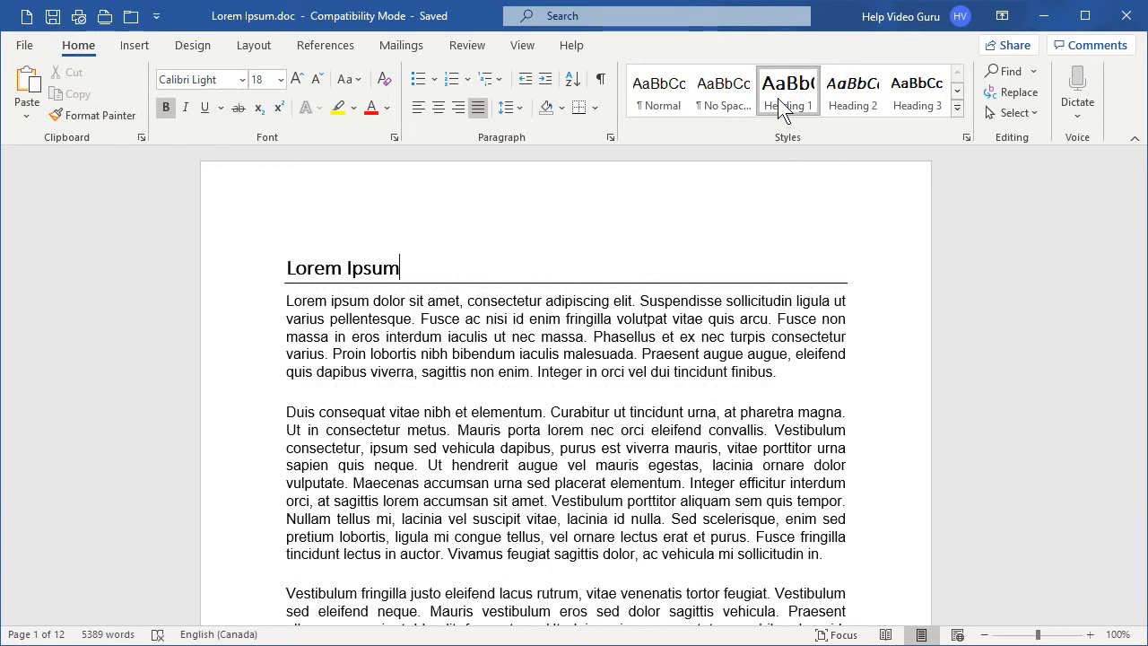
{"action": "right_click", "coordinate": [787, 90]}
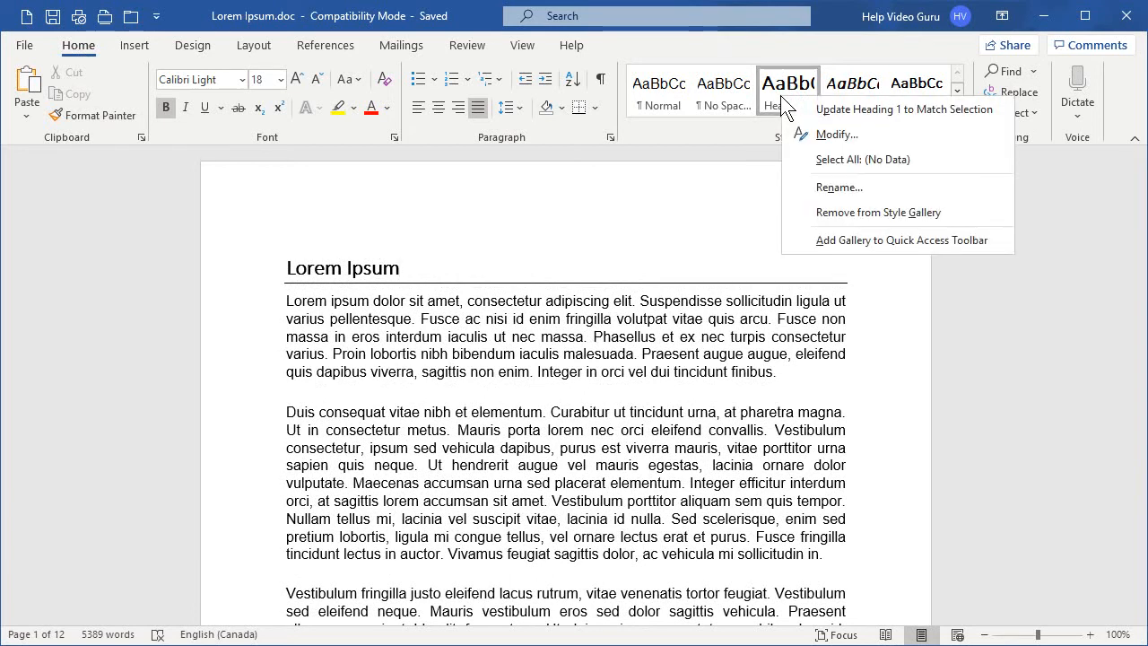
{"action": "mouse_move", "coordinate": [834, 133]}
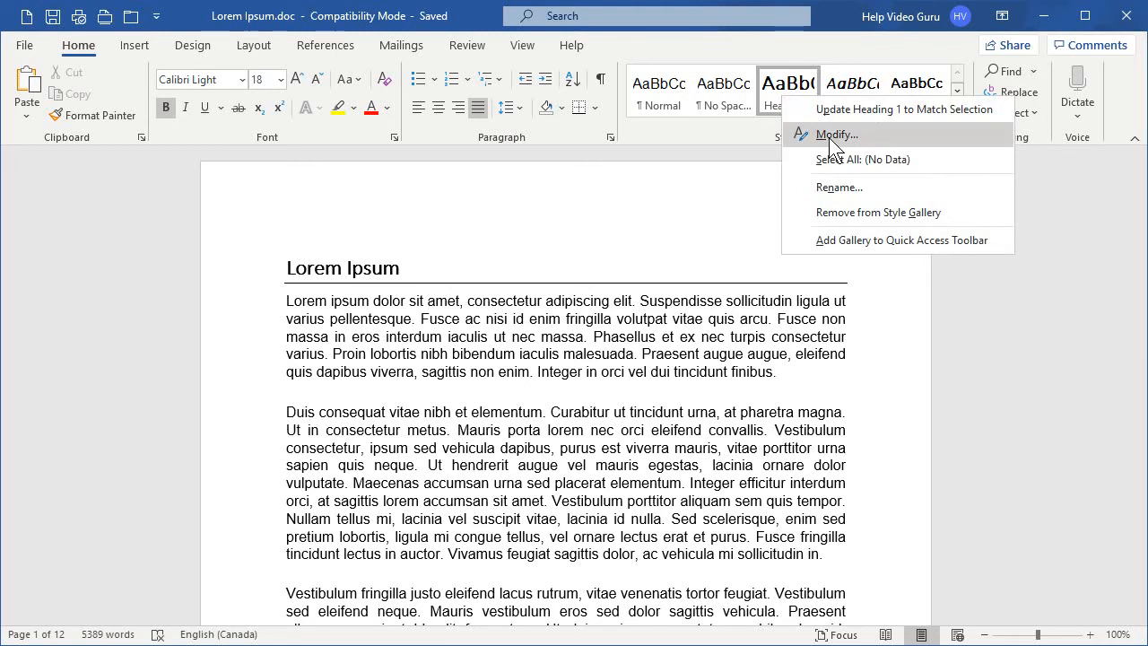
{"action": "left_click", "coordinate": [836, 132]}
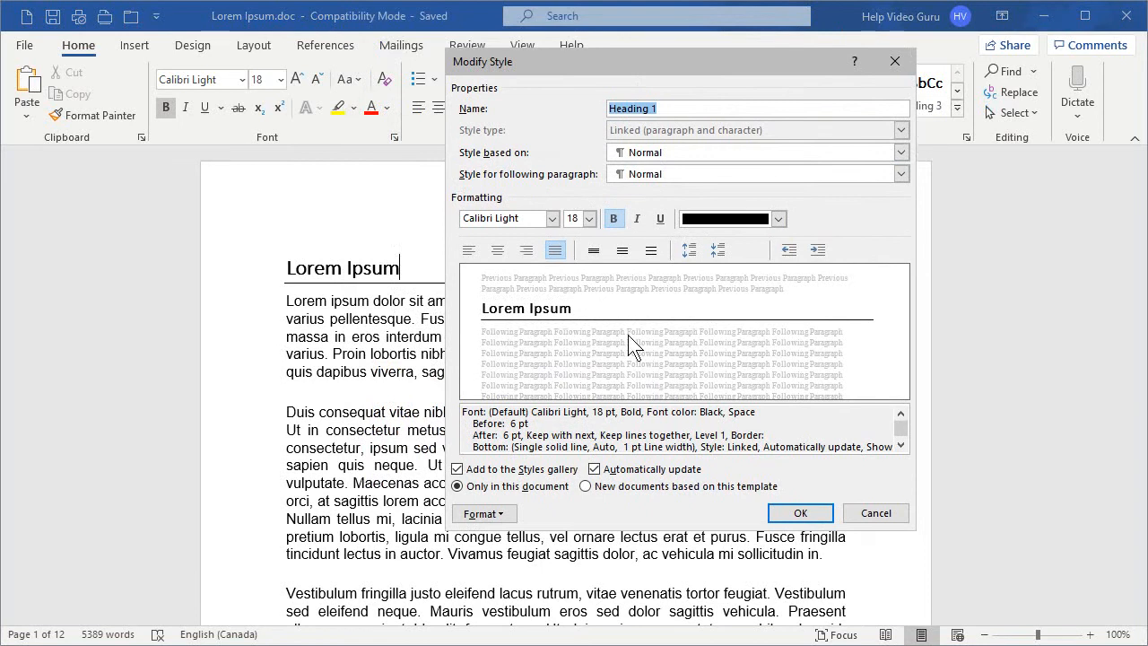
Step: Set the style changes to apply to new documents based on this template
{"action": "left_click", "coordinate": [594, 468]}
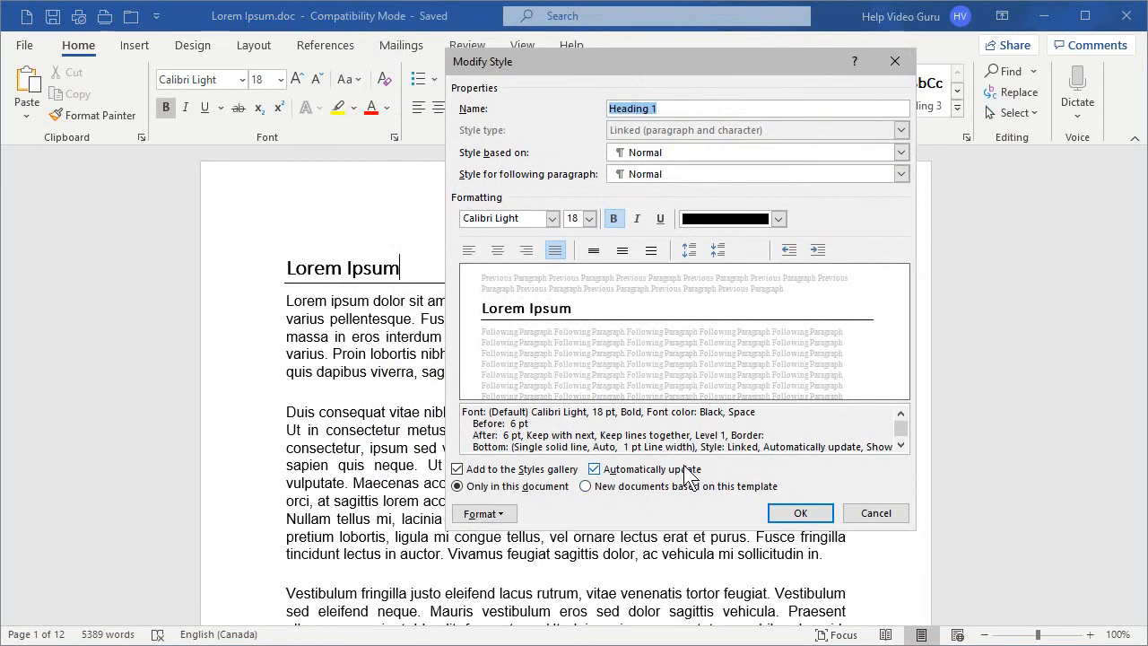
{"action": "left_click", "coordinate": [458, 485]}
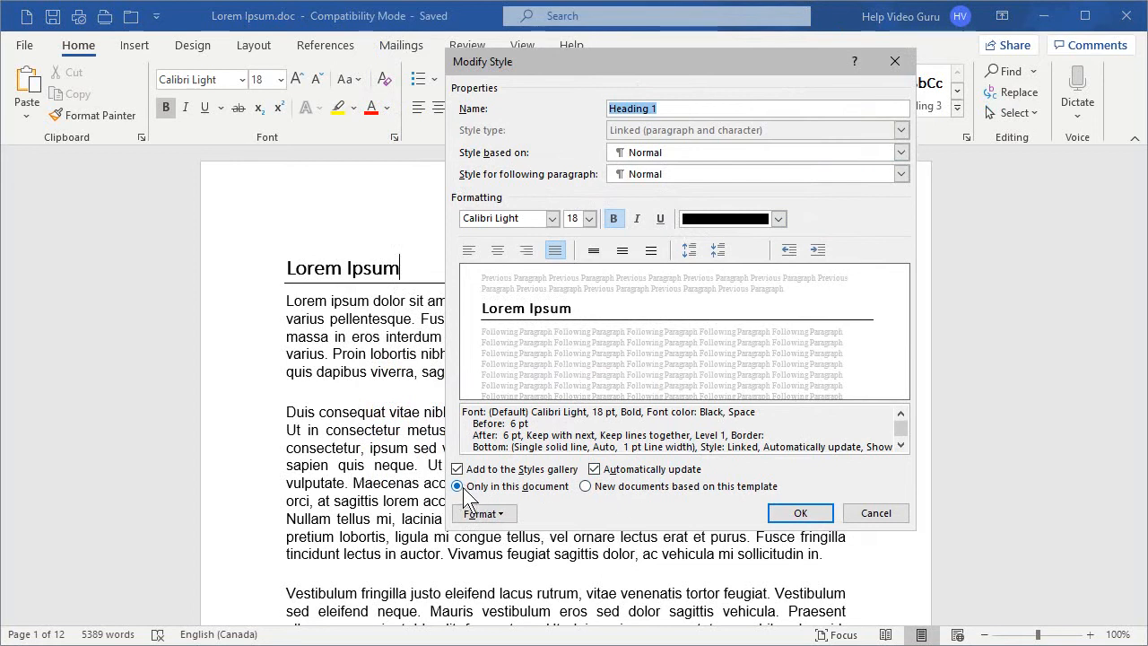
{"action": "mouse_move", "coordinate": [466, 499]}
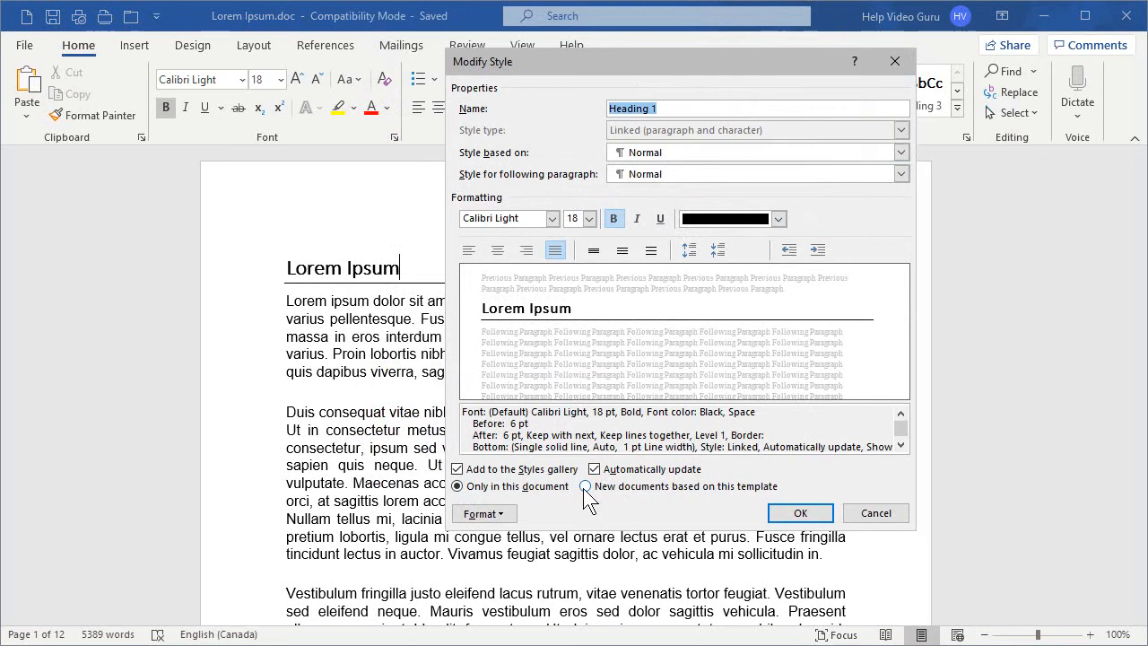
{"action": "left_click", "coordinate": [585, 486]}
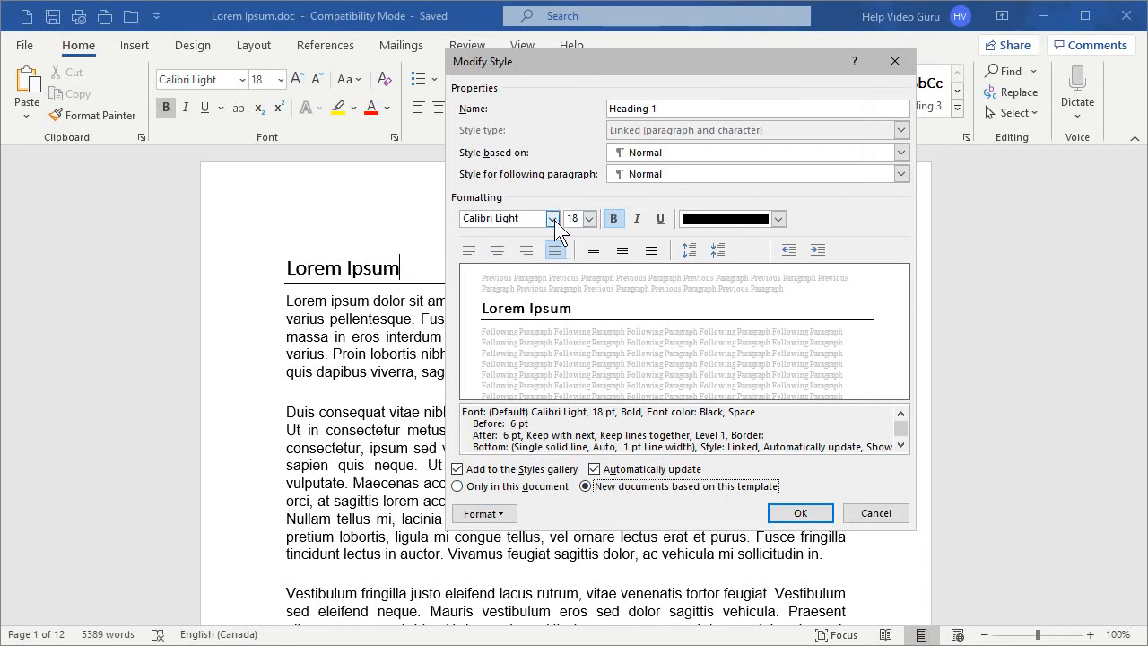
Step: Make Heading 1 Times New Roman, 24 pt, with bold turned off
{"action": "left_click", "coordinate": [553, 219]}
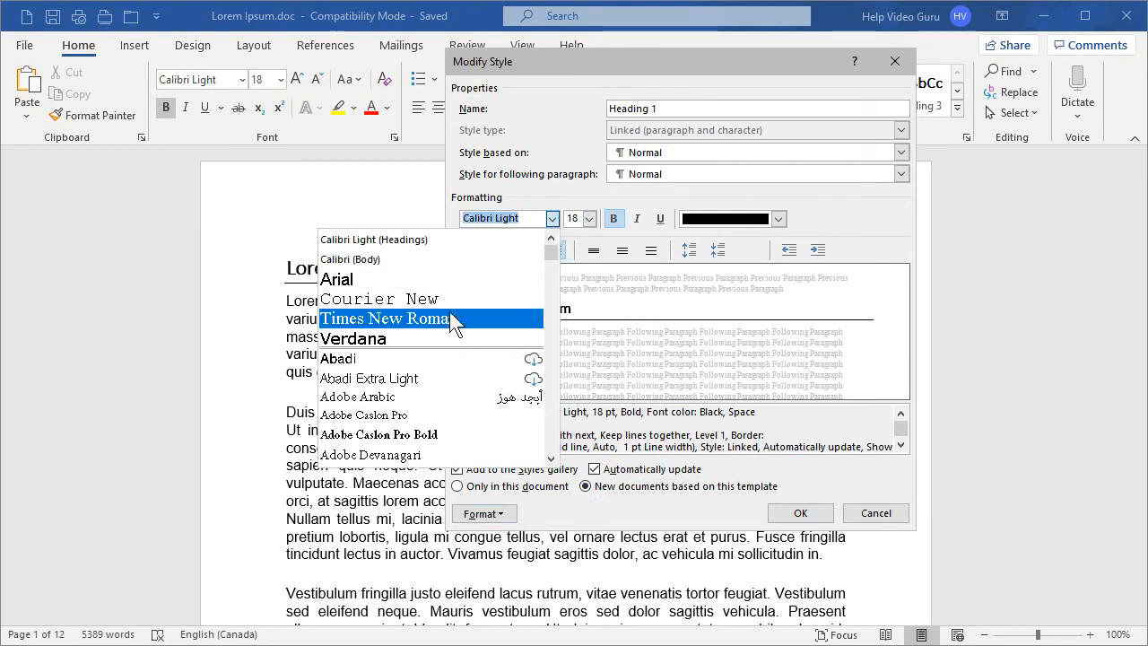
{"action": "left_click", "coordinate": [385, 319]}
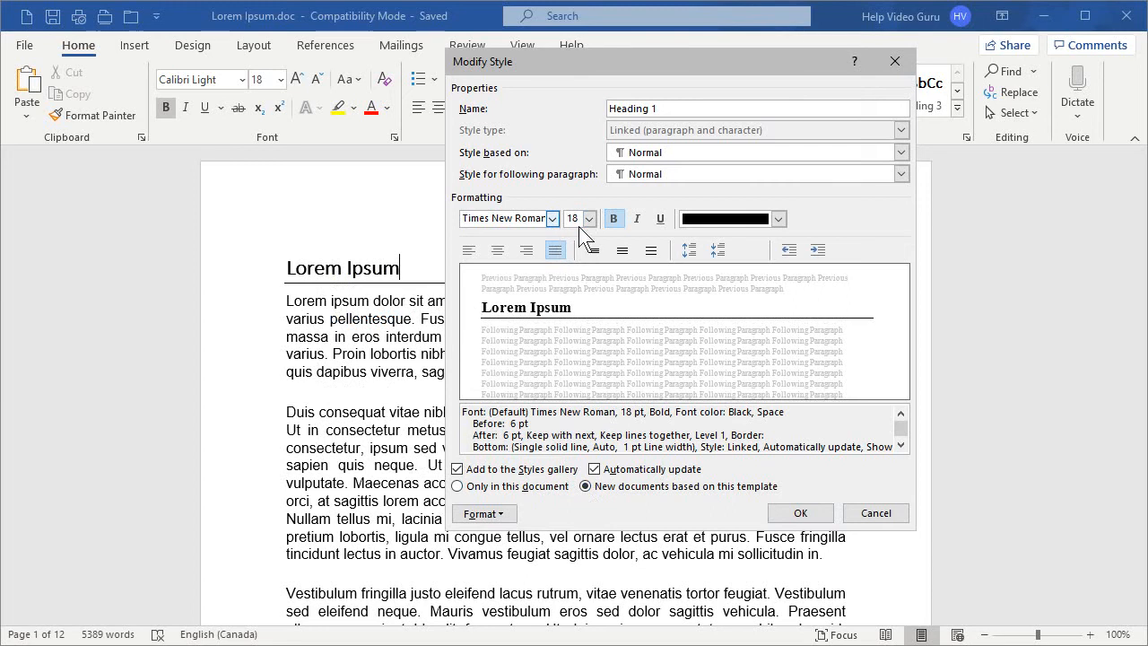
{"action": "left_click", "coordinate": [589, 219]}
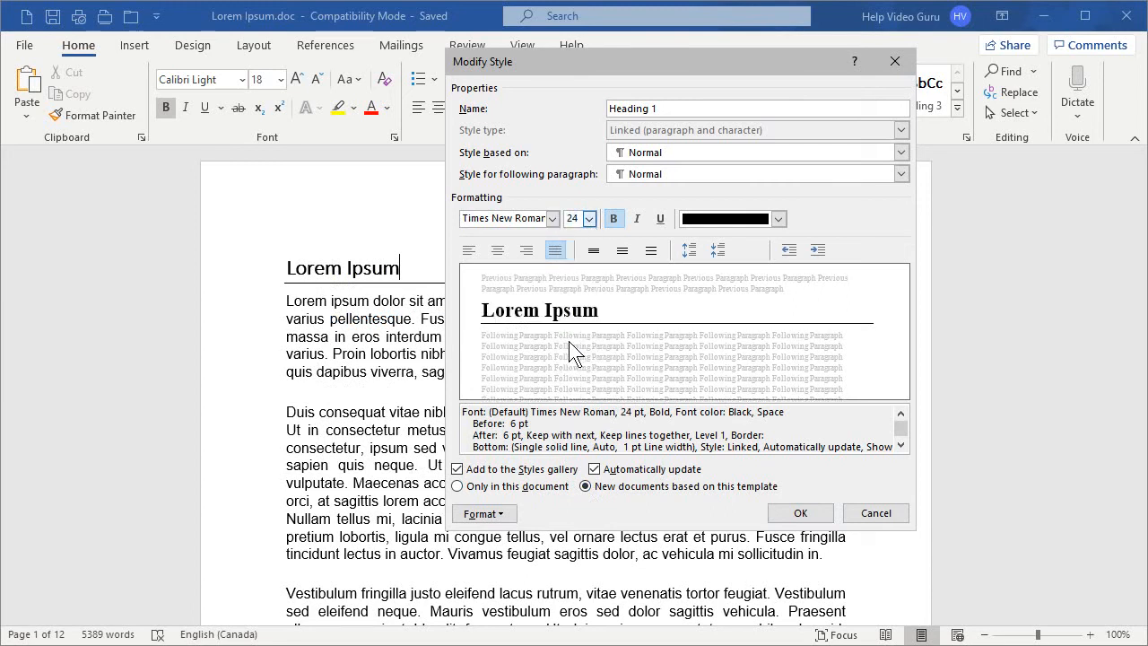
{"action": "left_click", "coordinate": [614, 219]}
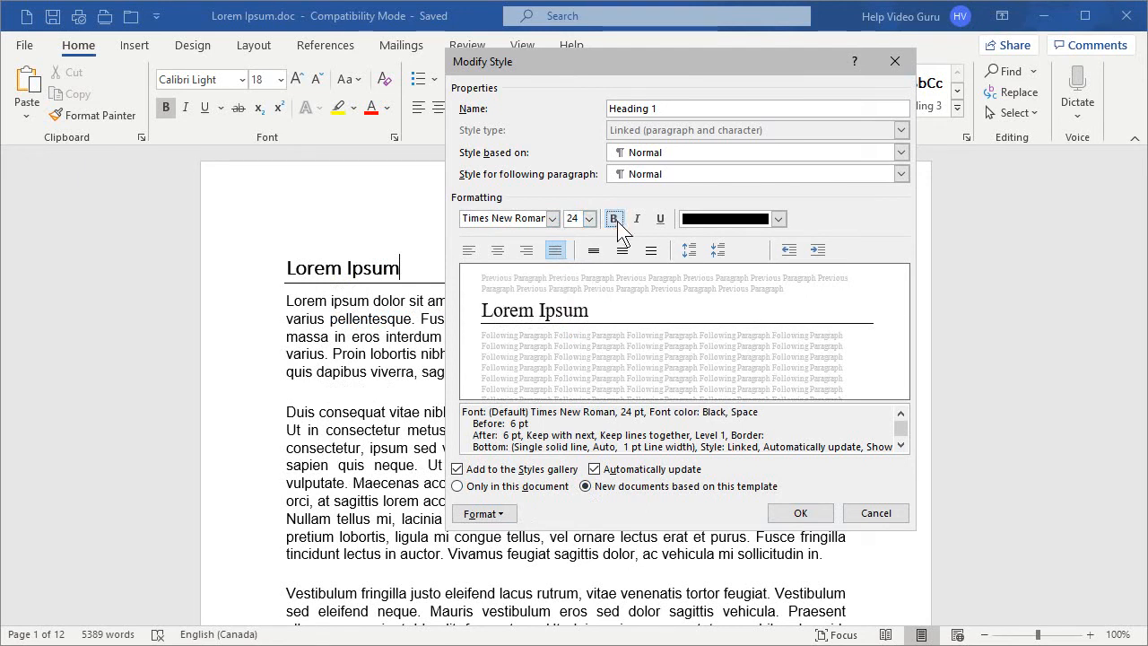
{"action": "mouse_move", "coordinate": [644, 254]}
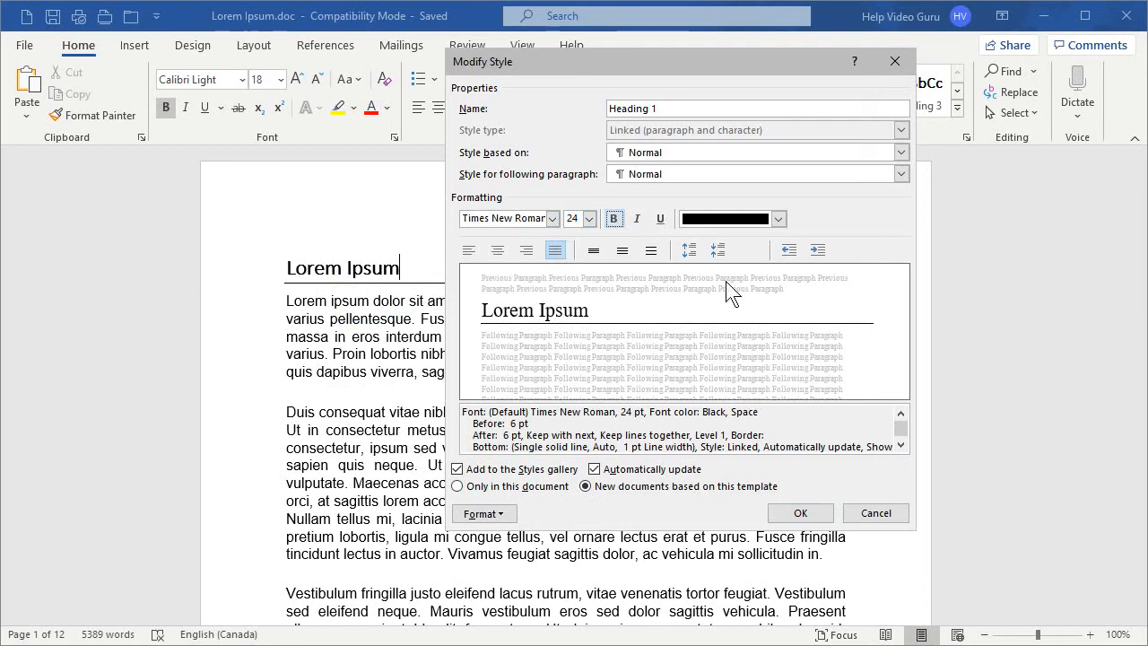
Step: Bring up the font colour choices for the Heading 1 text
{"action": "left_click", "coordinate": [779, 219]}
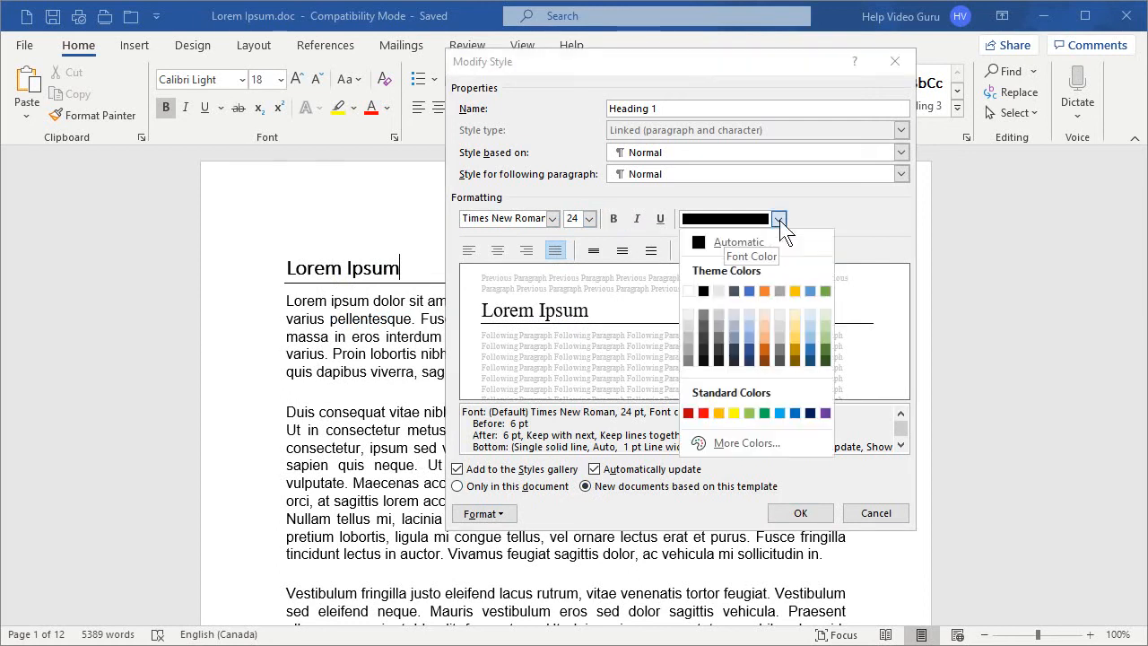
{"action": "mouse_move", "coordinate": [765, 351]}
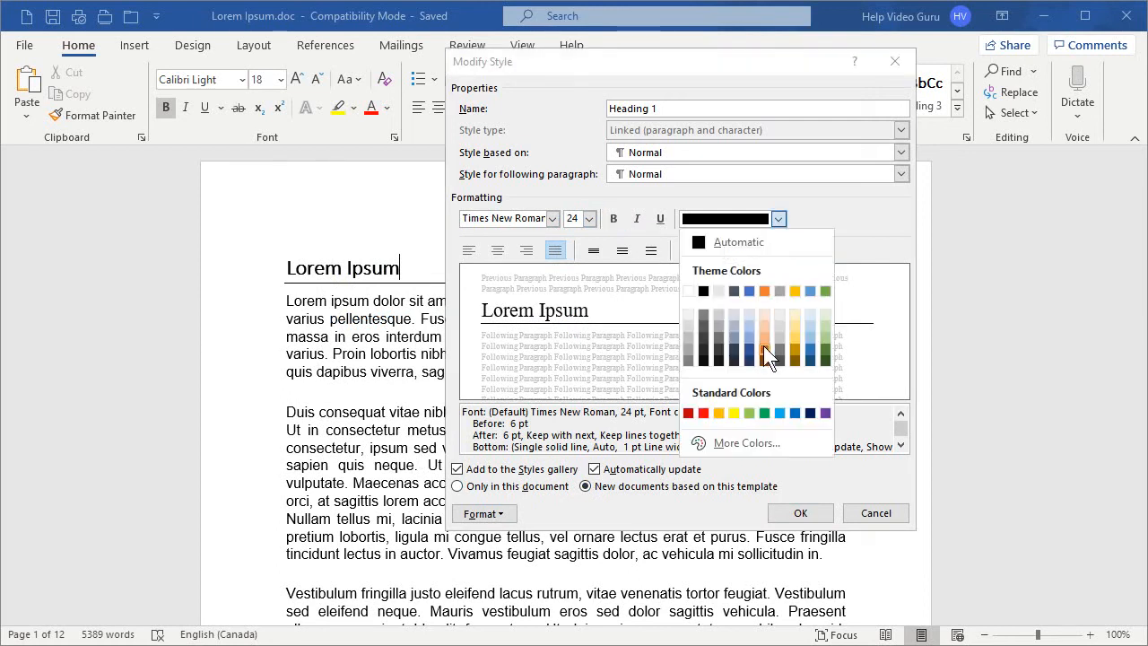
{"action": "mouse_move", "coordinate": [808, 394]}
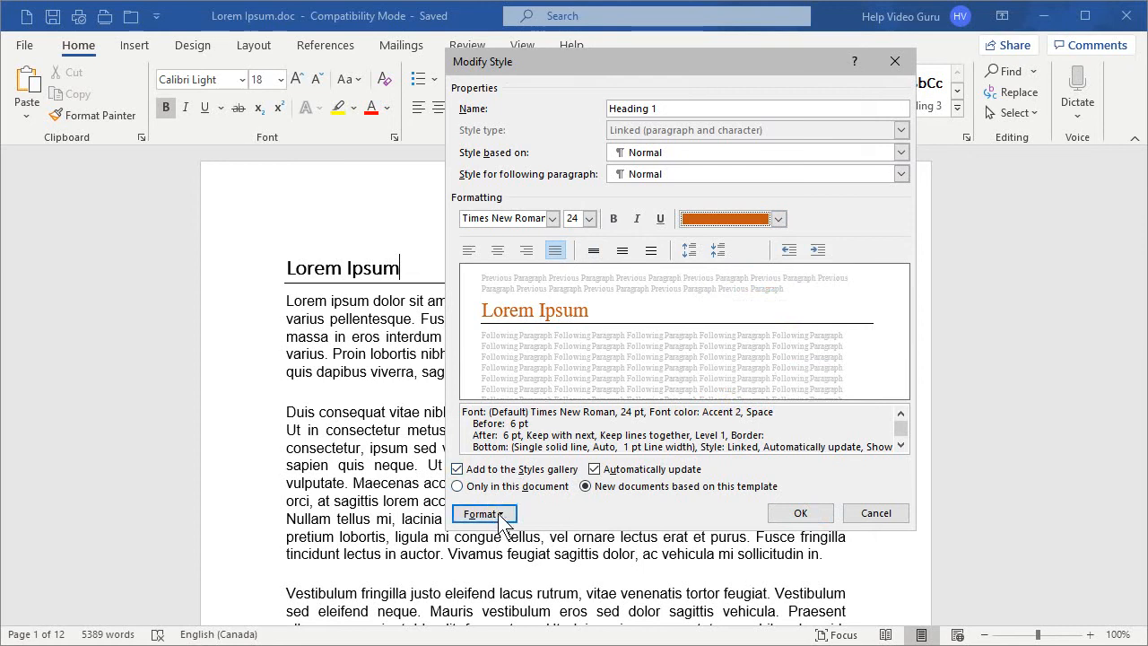
Step: Give Heading 1 a 1 pt single-line border with the Shadow setting via Borders and Shading
{"action": "left_click", "coordinate": [485, 513]}
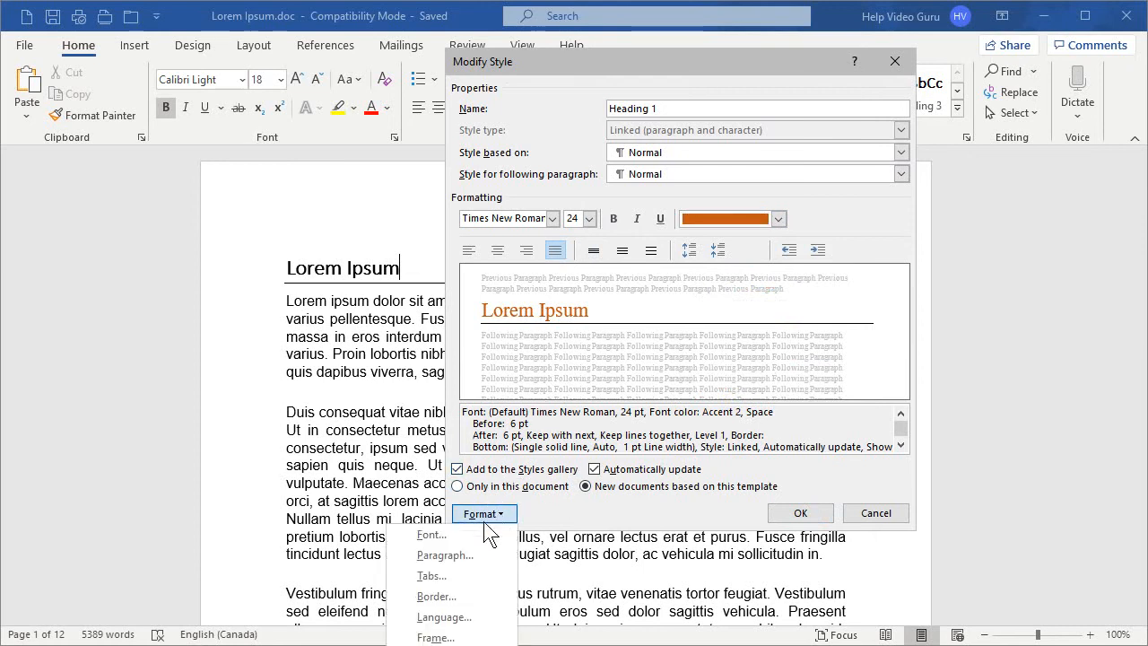
{"action": "mouse_move", "coordinate": [452, 554]}
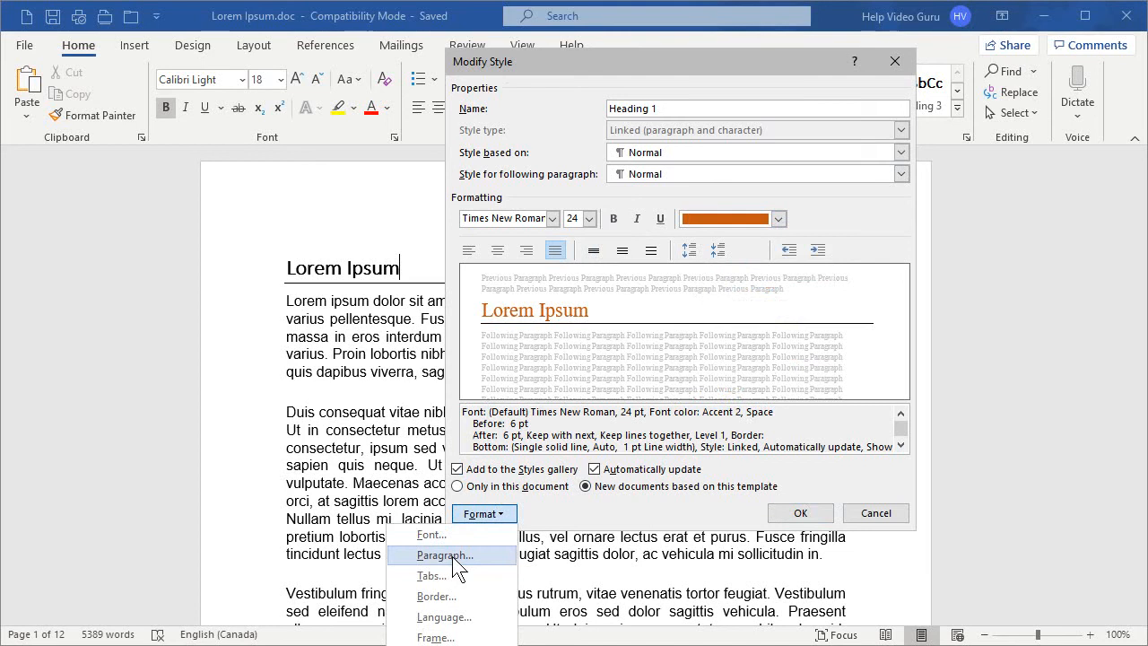
{"action": "left_click", "coordinate": [438, 596]}
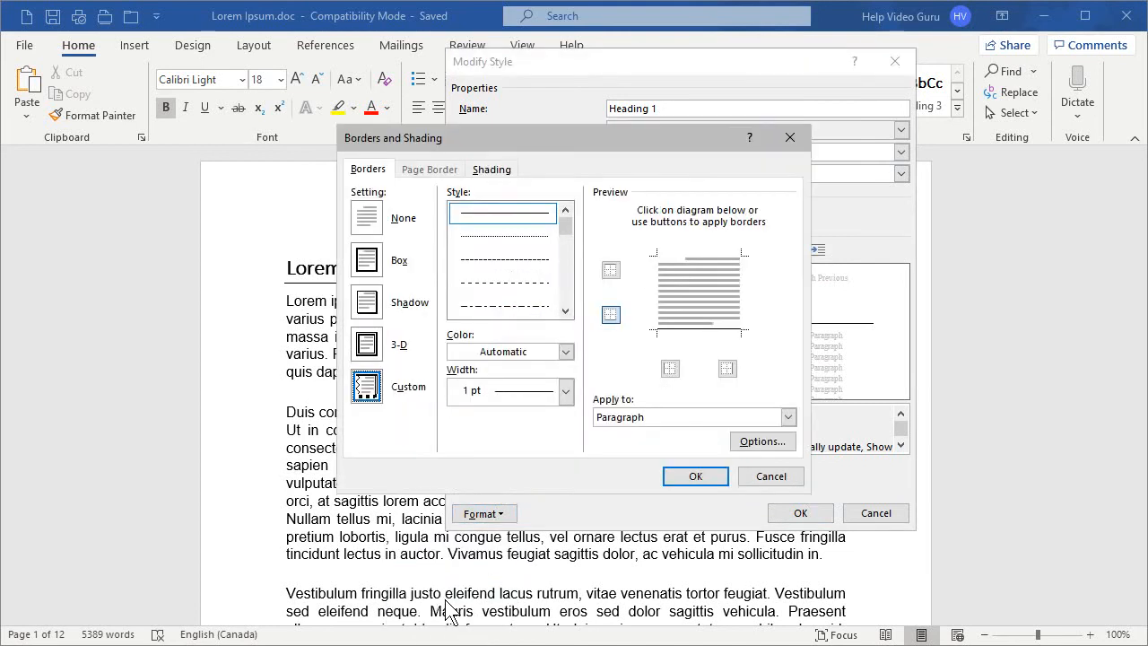
{"action": "mouse_move", "coordinate": [684, 345]}
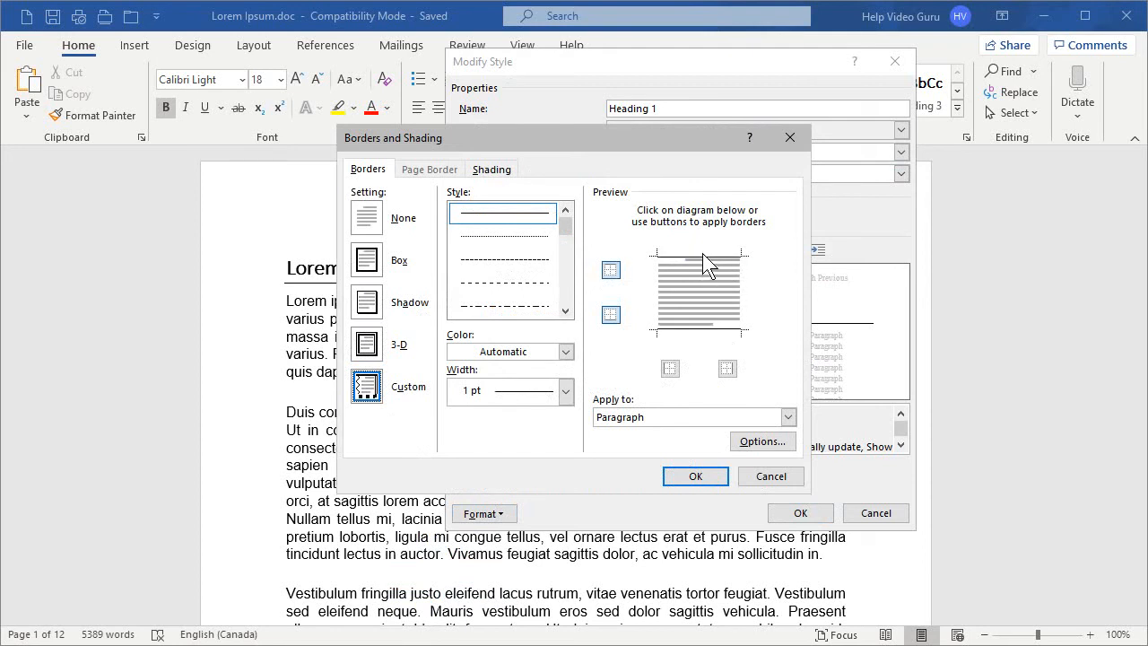
{"action": "mouse_move", "coordinate": [660, 303]}
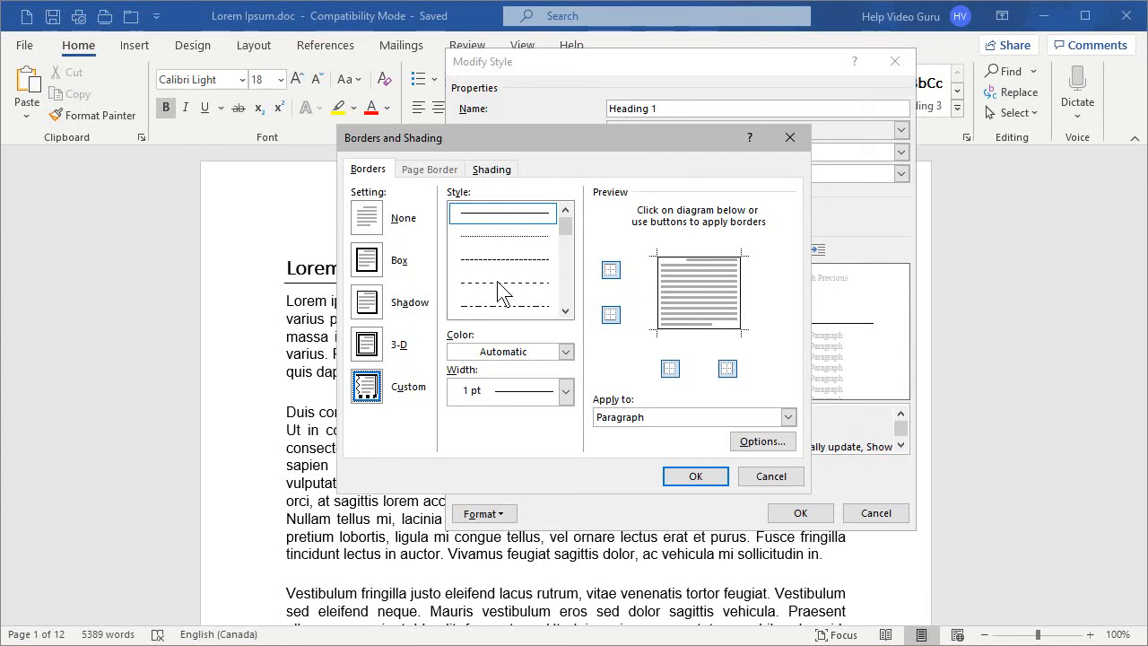
{"action": "mouse_move", "coordinate": [535, 255]}
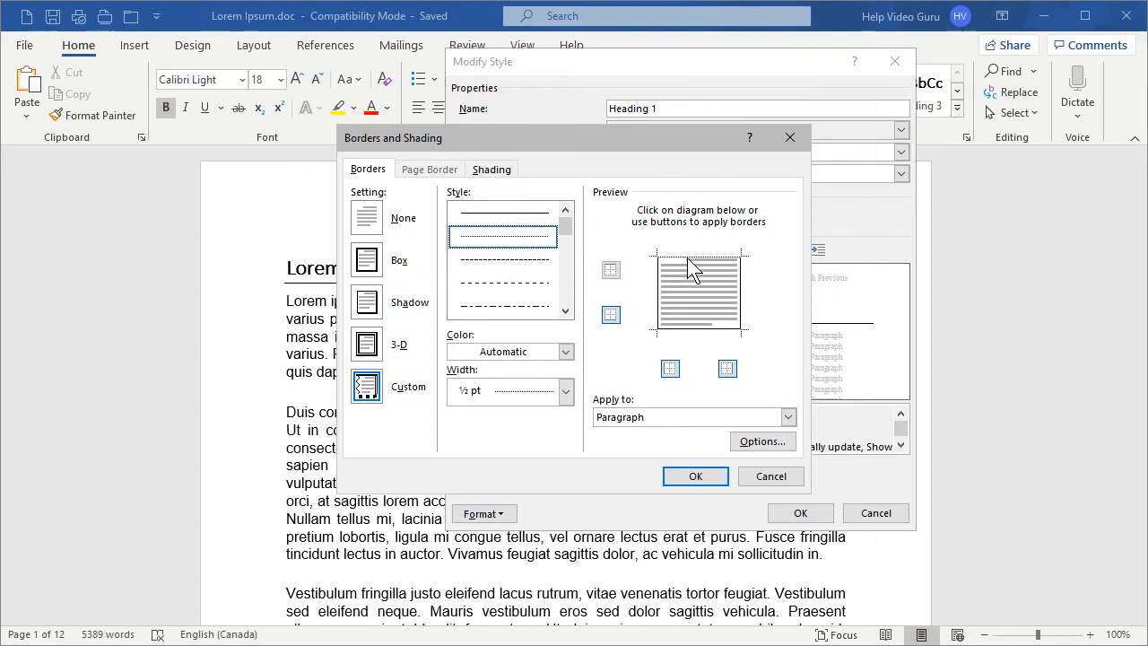
{"action": "mouse_move", "coordinate": [698, 271]}
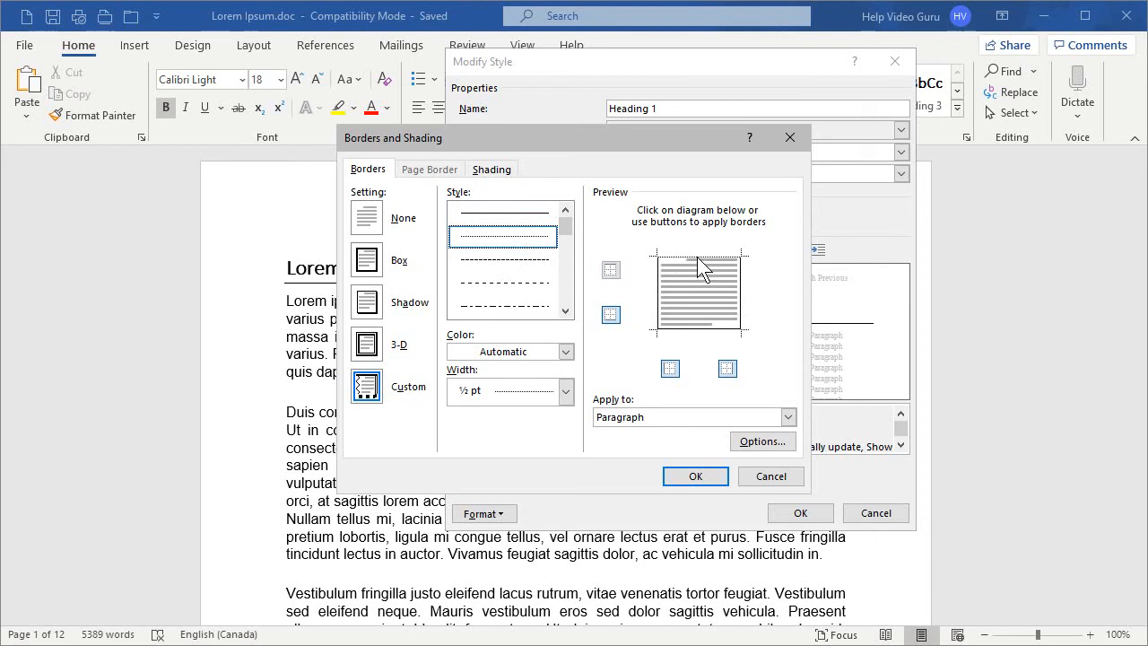
{"action": "mouse_move", "coordinate": [592, 269]}
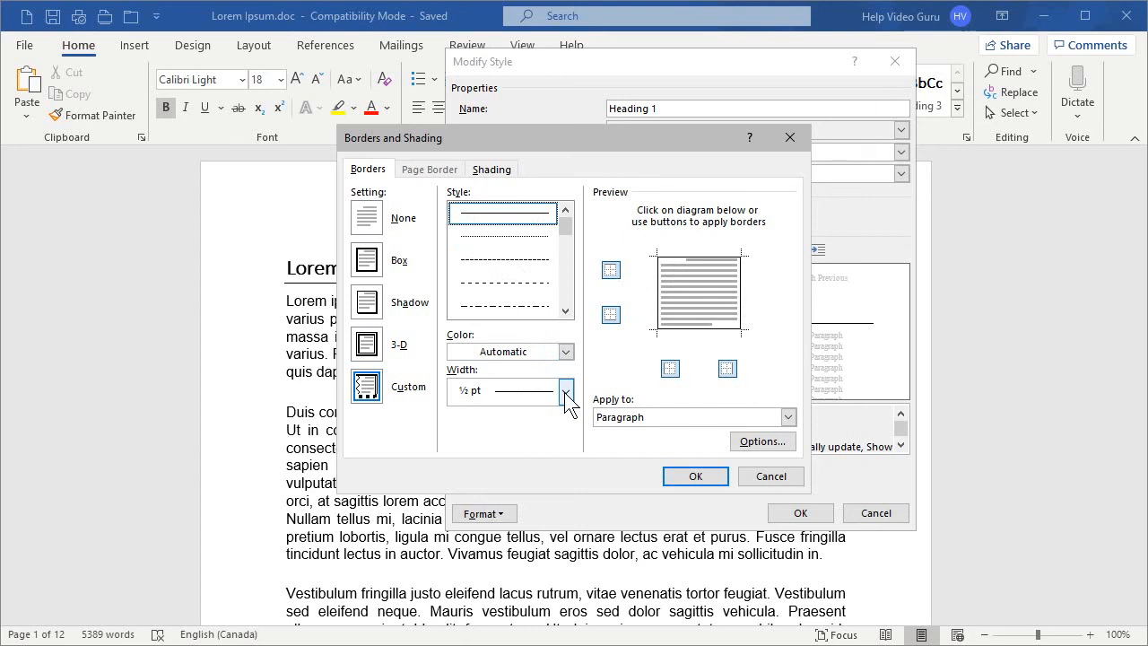
{"action": "left_click", "coordinate": [567, 391]}
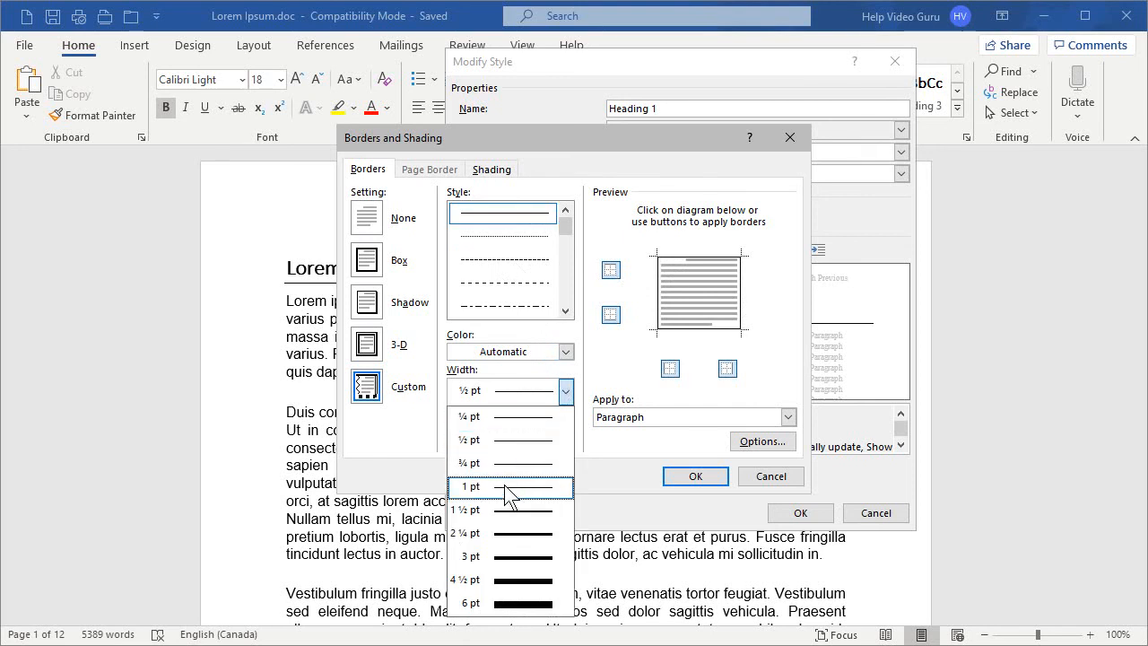
{"action": "left_click", "coordinate": [470, 486]}
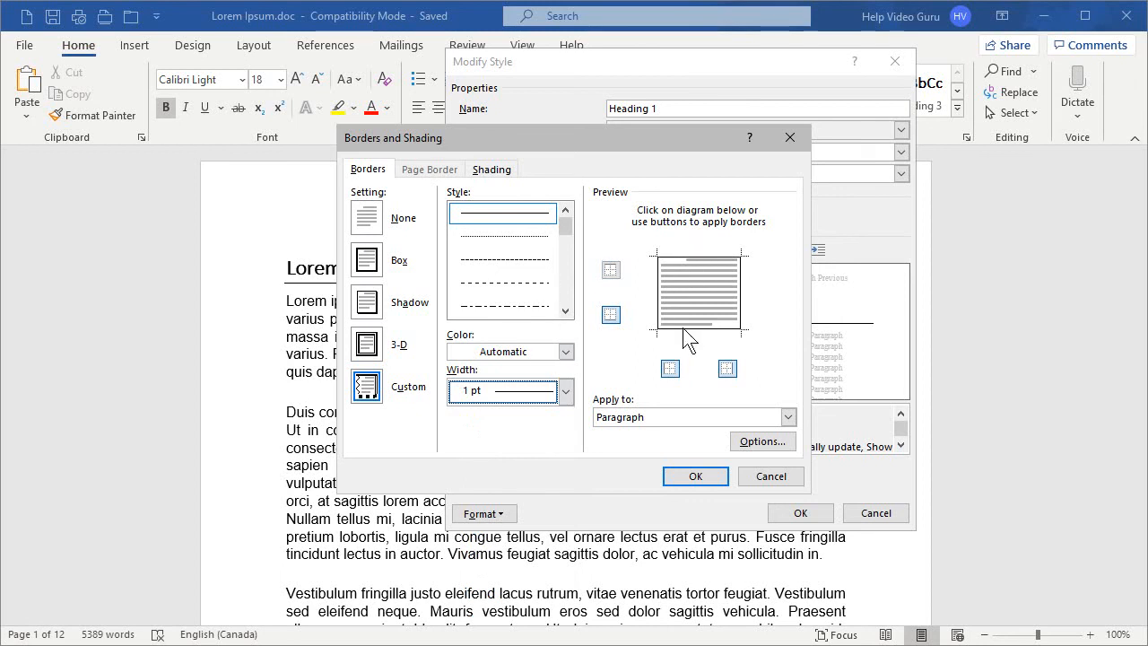
{"action": "mouse_move", "coordinate": [662, 312]}
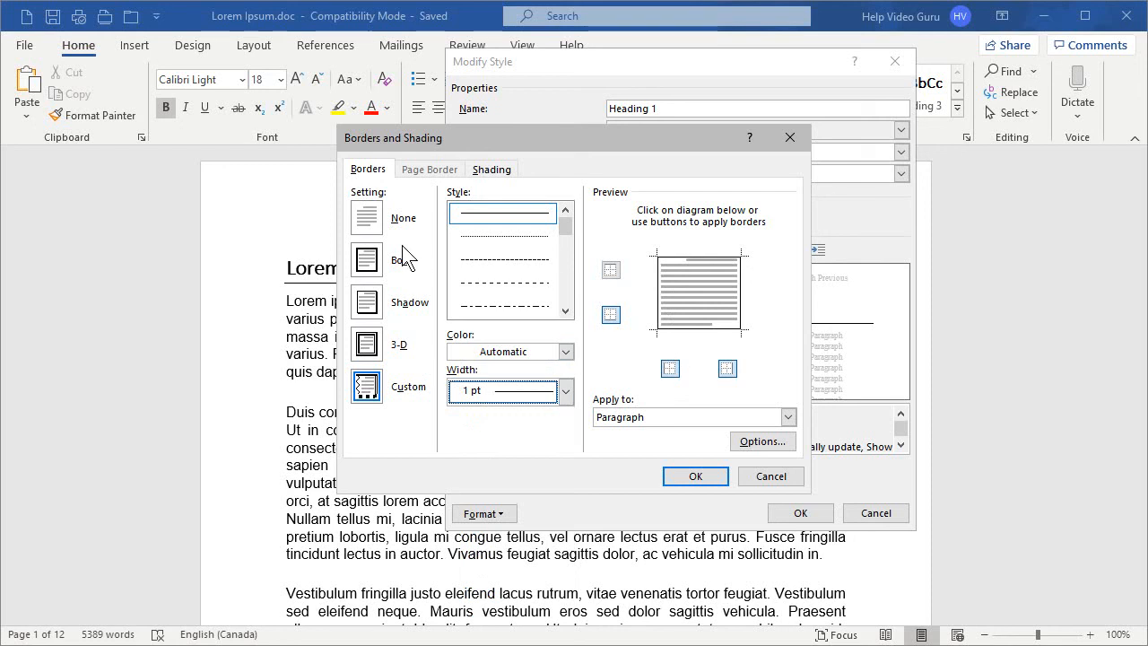
{"action": "mouse_move", "coordinate": [352, 323]}
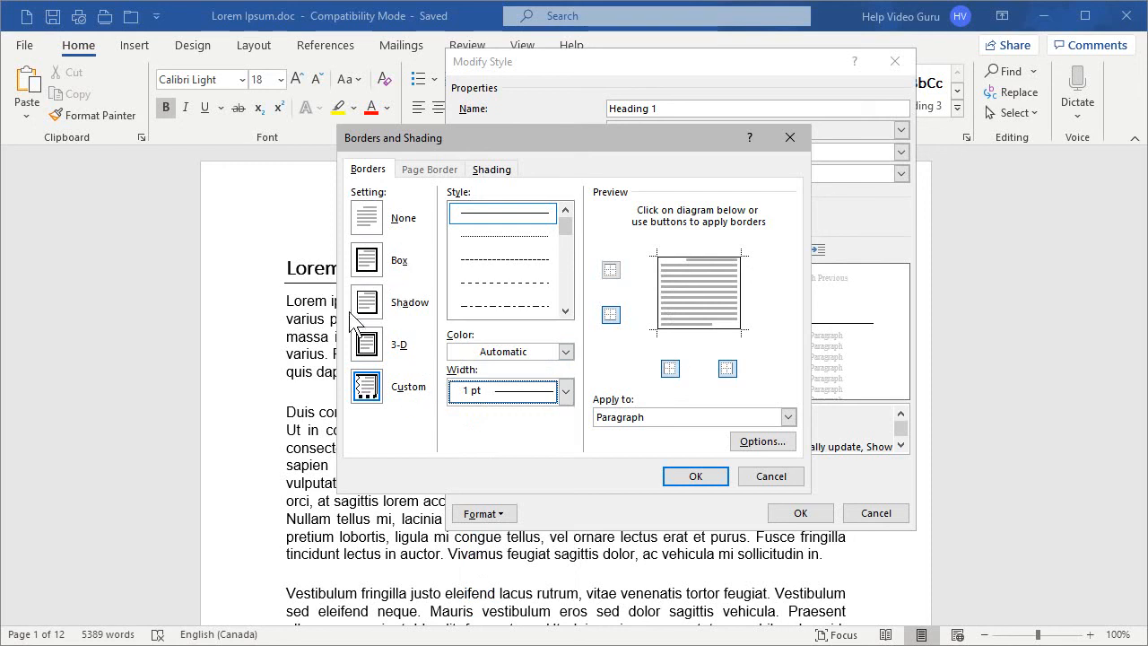
{"action": "left_click", "coordinate": [366, 302]}
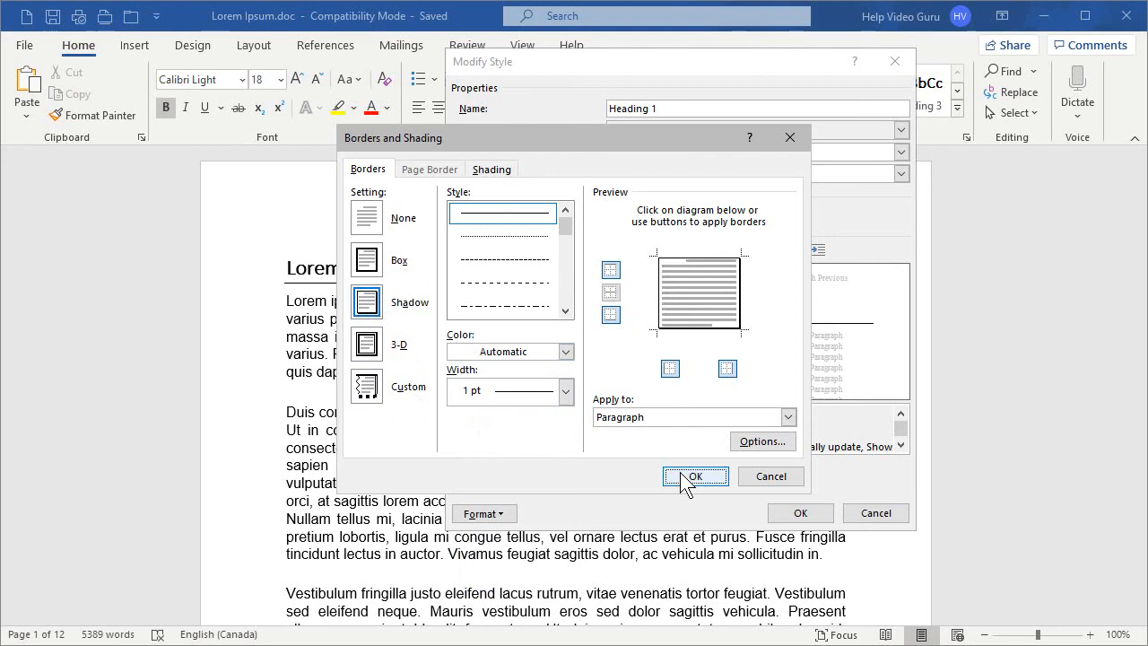
{"action": "left_click", "coordinate": [696, 477]}
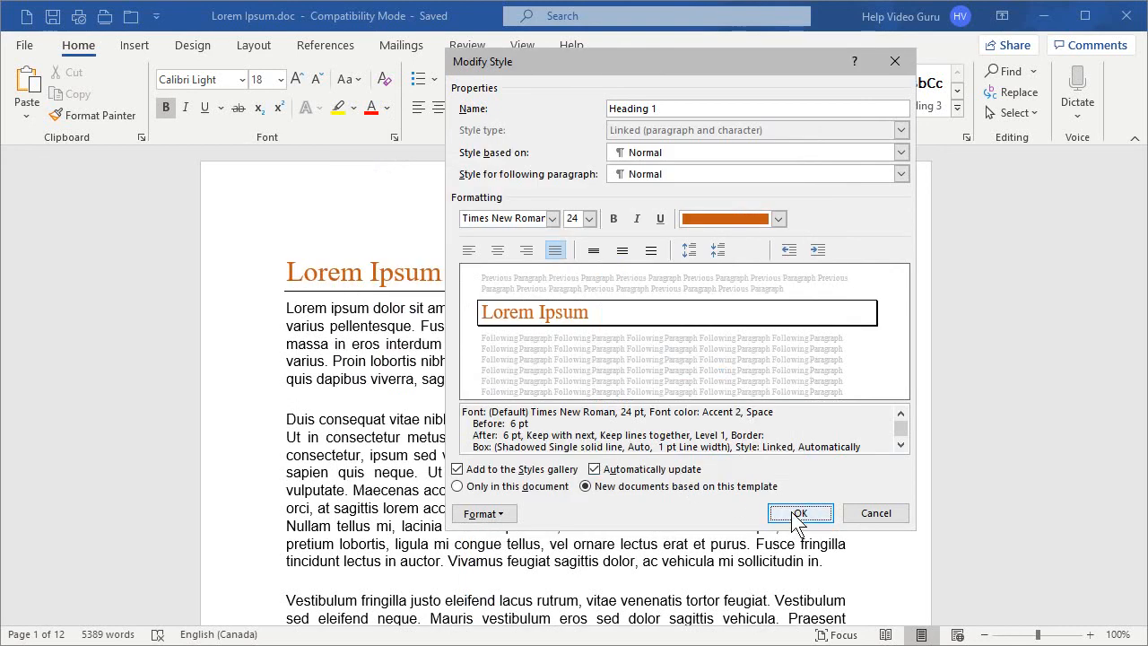
Step: Confirm the Heading 1 changes so the Lorem Ipsum heading shows the new style
{"action": "left_click", "coordinate": [799, 513]}
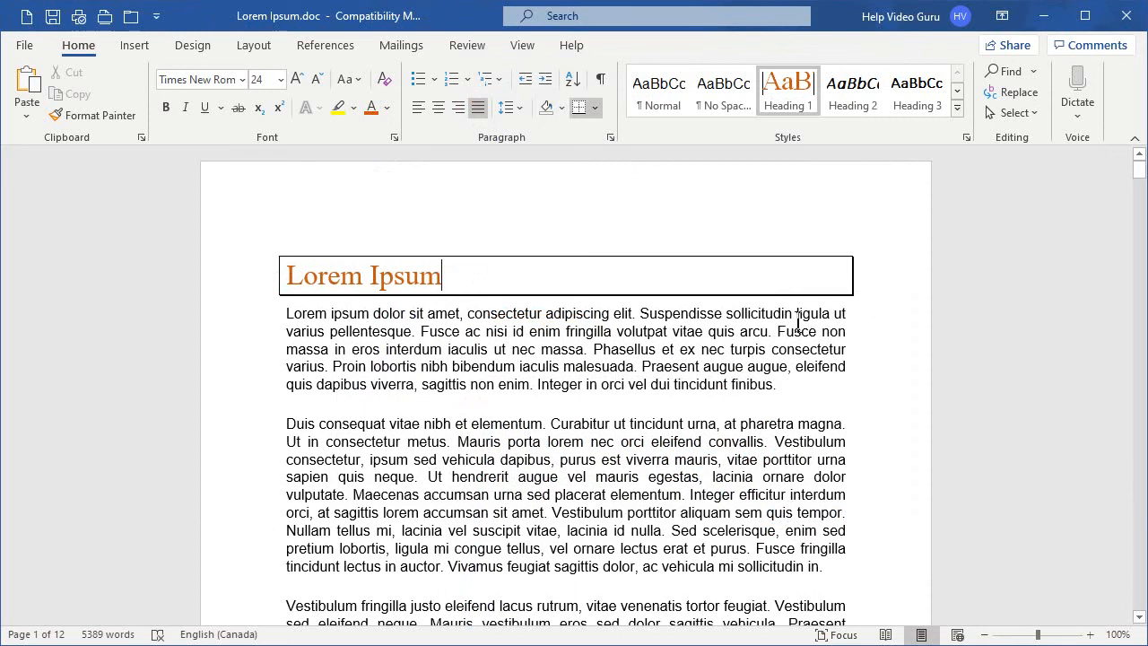
{"action": "mouse_move", "coordinate": [660, 323]}
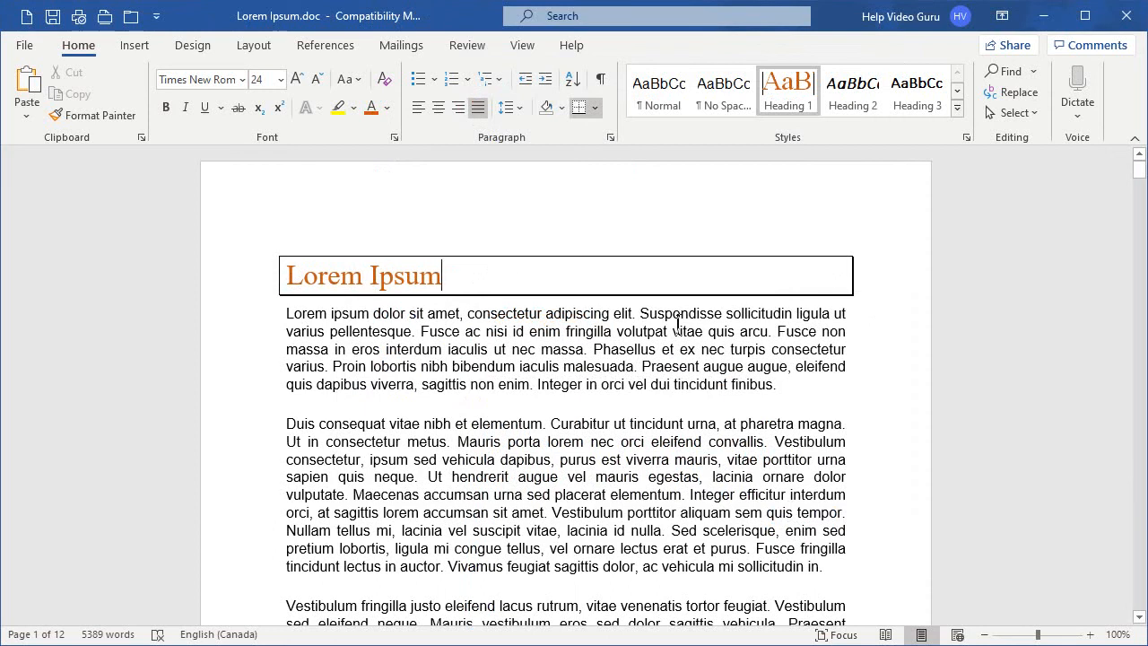
Step: Reopen the Modify Style settings for Heading 1 from the Styles gallery
{"action": "right_click", "coordinate": [787, 87]}
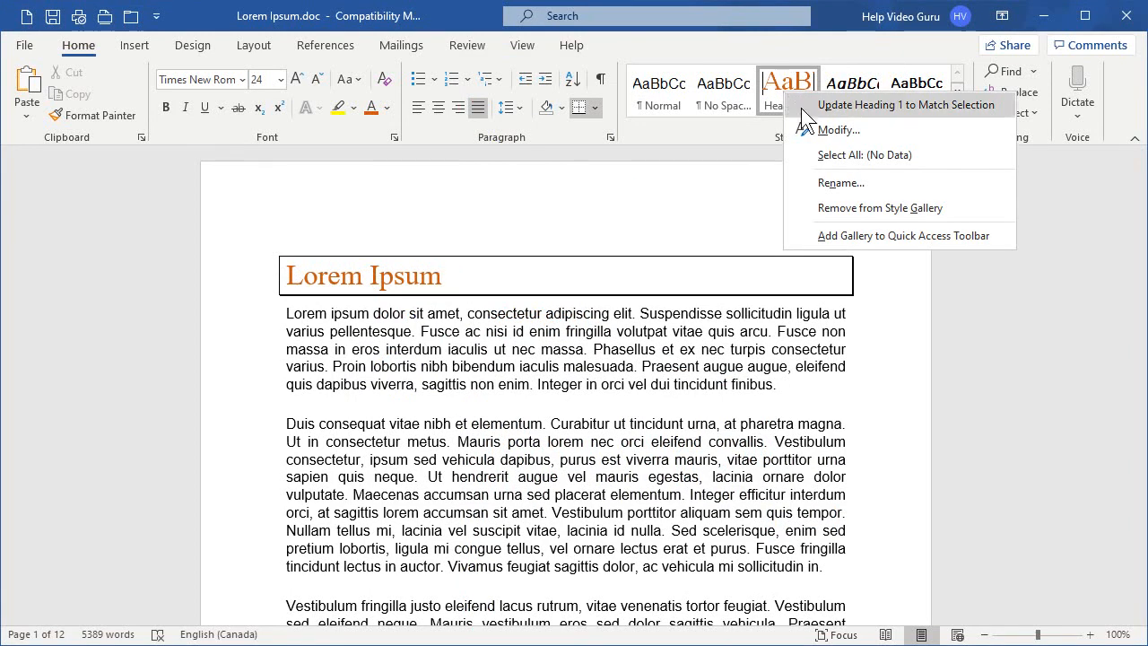
{"action": "left_click", "coordinate": [836, 130]}
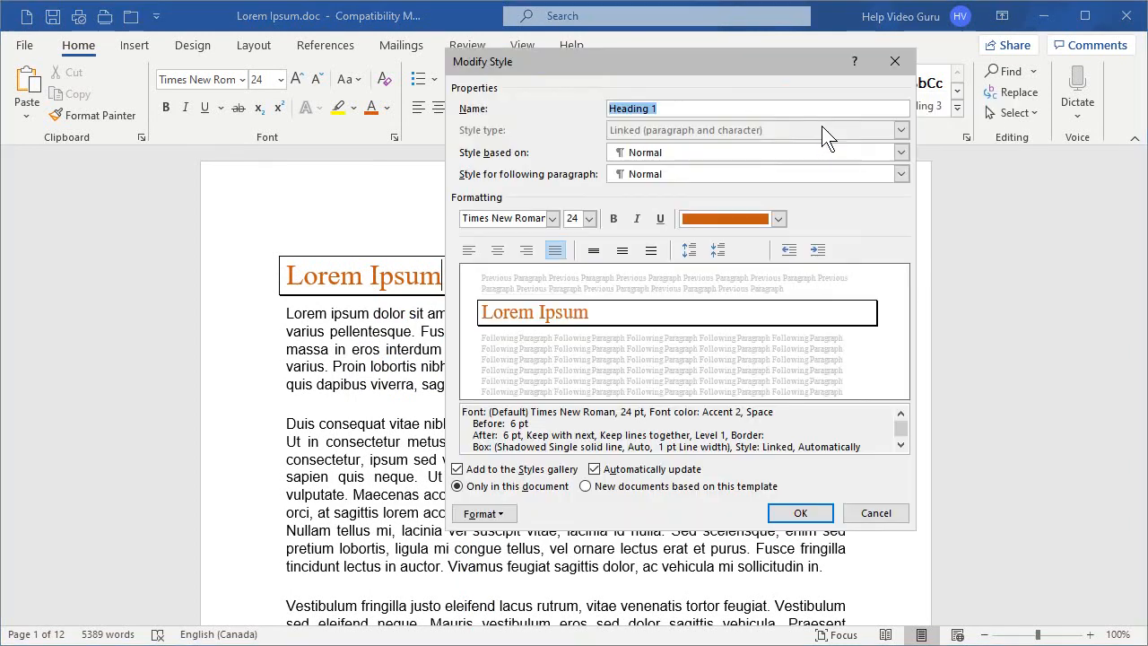
{"action": "mouse_move", "coordinate": [574, 140]}
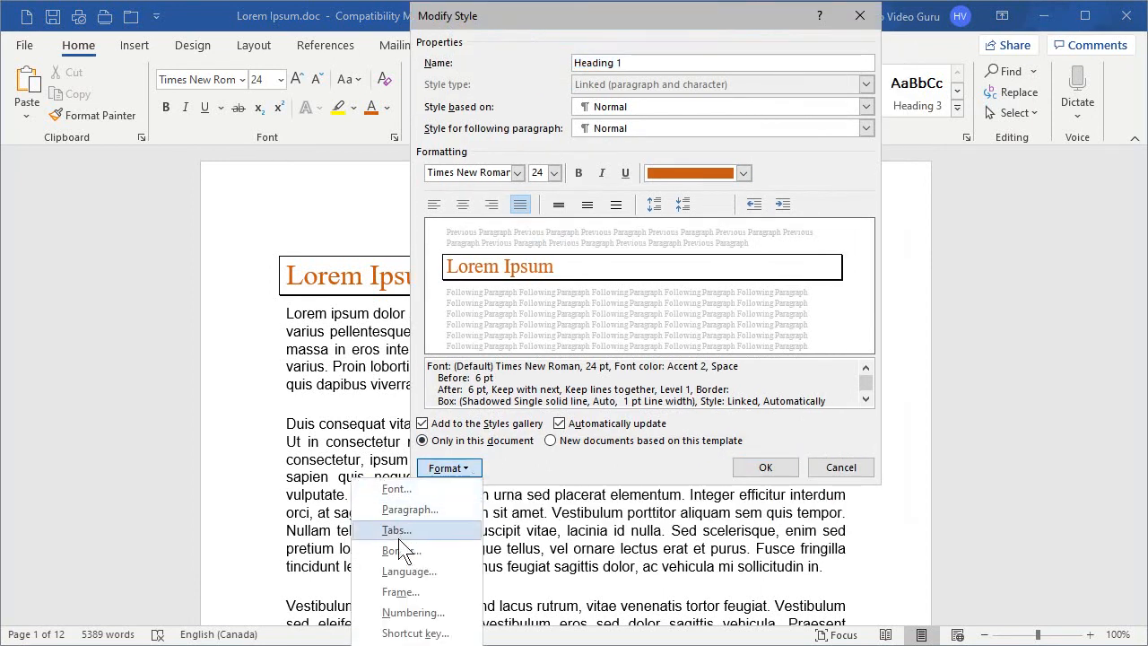
{"action": "mouse_move", "coordinate": [409, 510]}
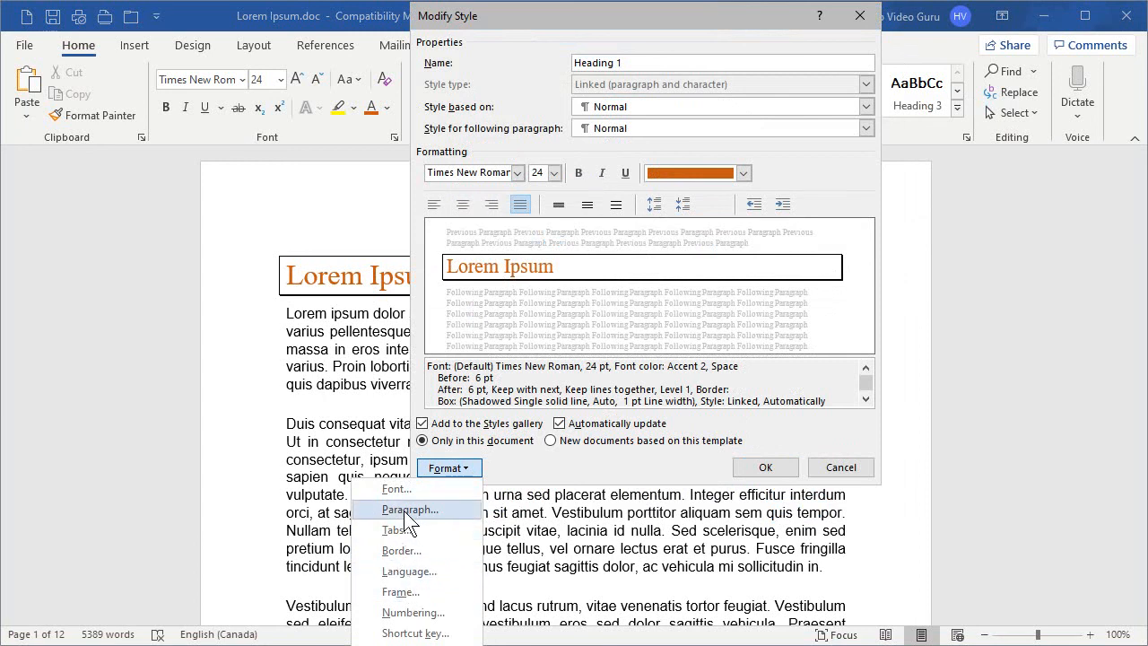
Step: In Paragraph settings, set Heading 1 spacing to 0 pt before and 24 pt after
{"action": "left_click", "coordinate": [409, 510]}
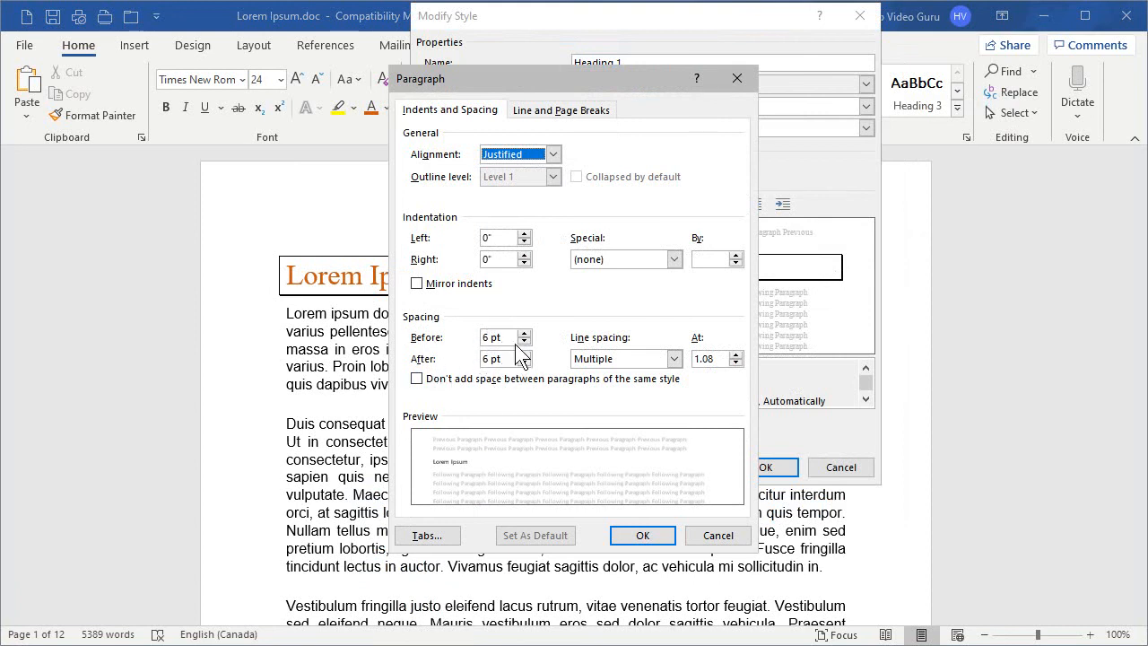
{"action": "mouse_move", "coordinate": [334, 260]}
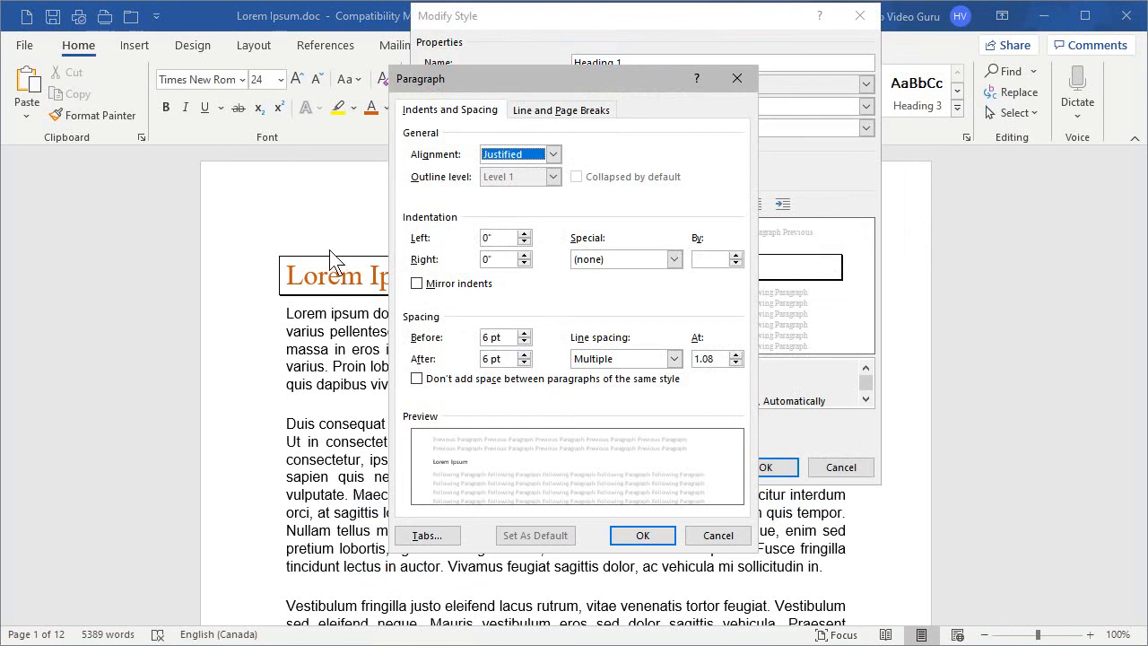
{"action": "mouse_move", "coordinate": [344, 272]}
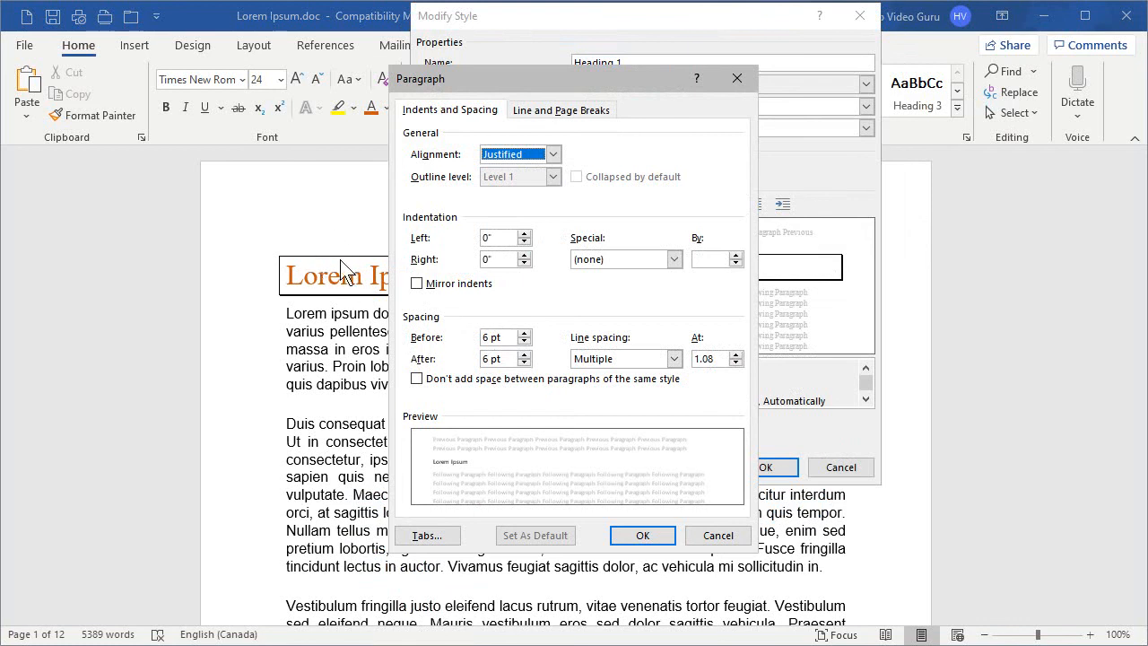
{"action": "mouse_move", "coordinate": [460, 321]}
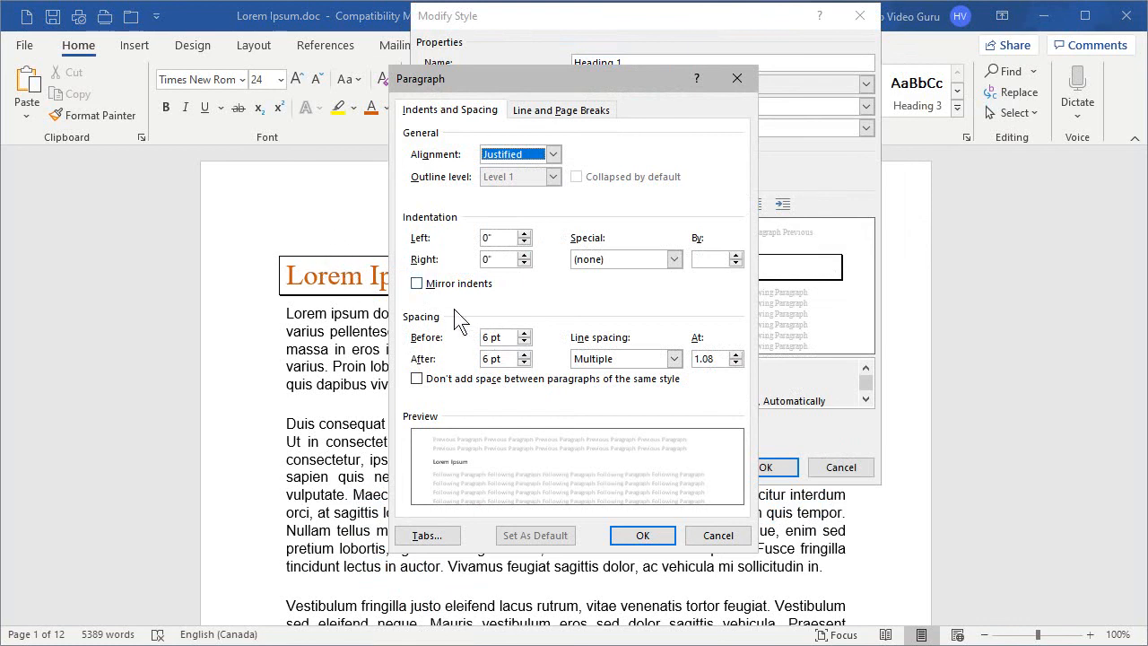
{"action": "left_click", "coordinate": [527, 341]}
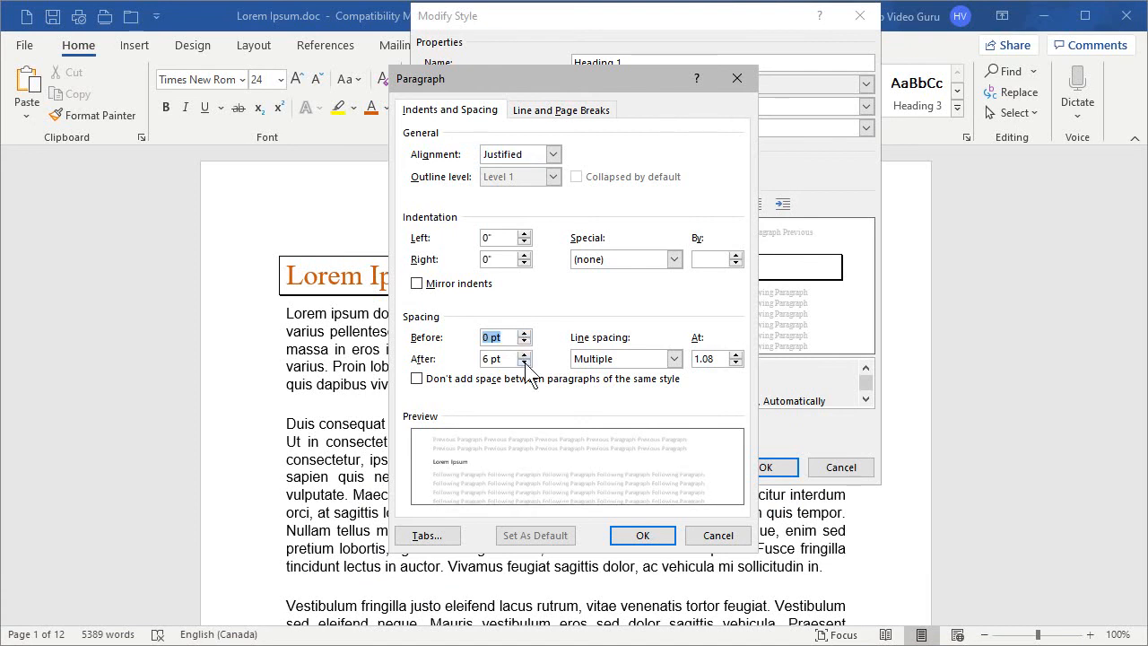
{"action": "mouse_move", "coordinate": [429, 359]}
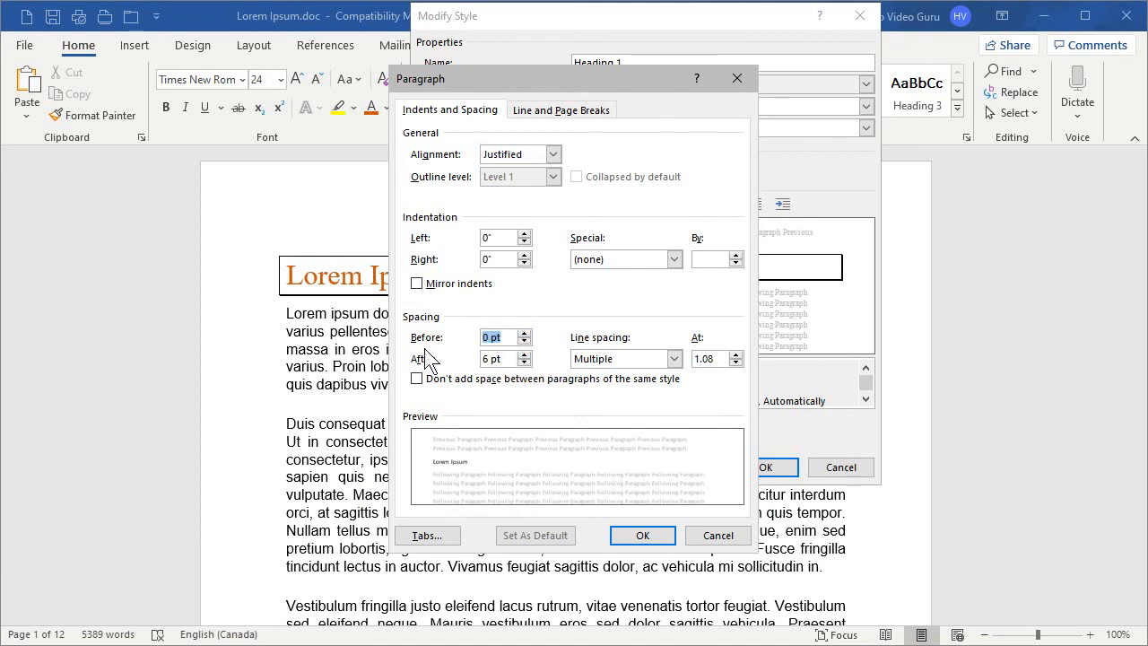
{"action": "left_click", "coordinate": [524, 353]}
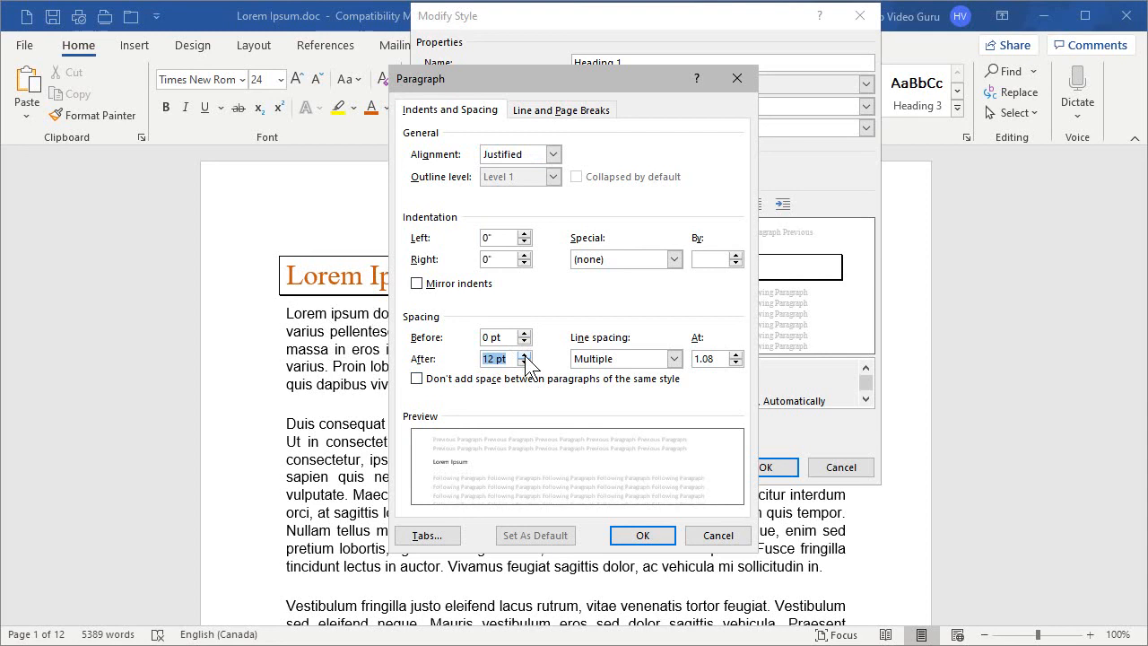
{"action": "left_click", "coordinate": [524, 354]}
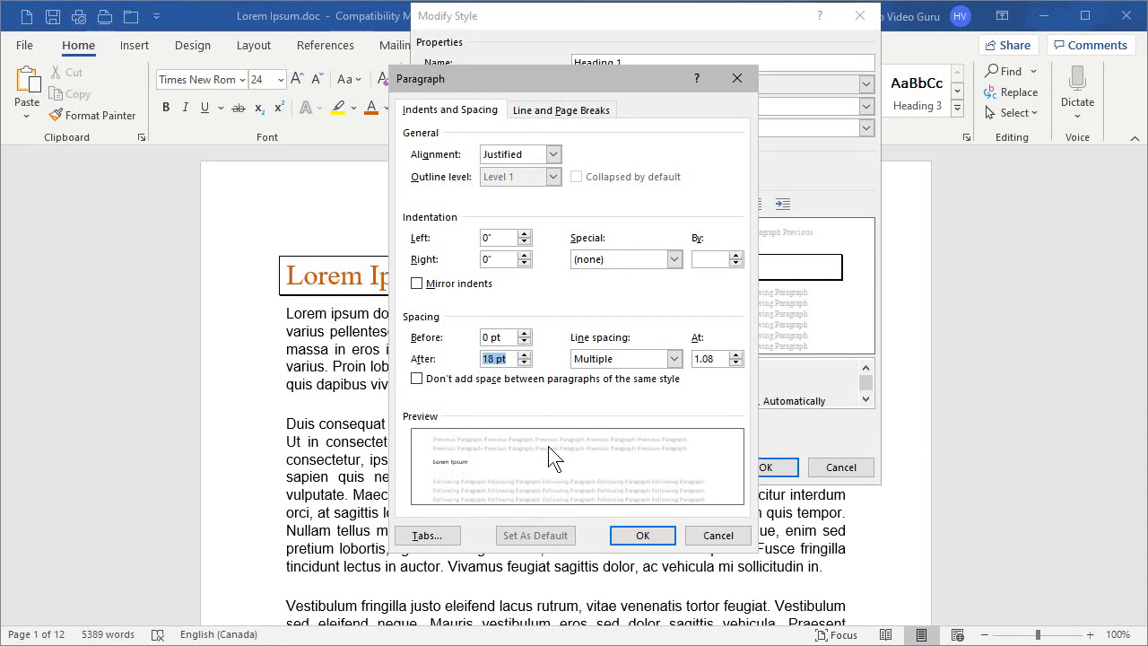
{"action": "left_click", "coordinate": [523, 353]}
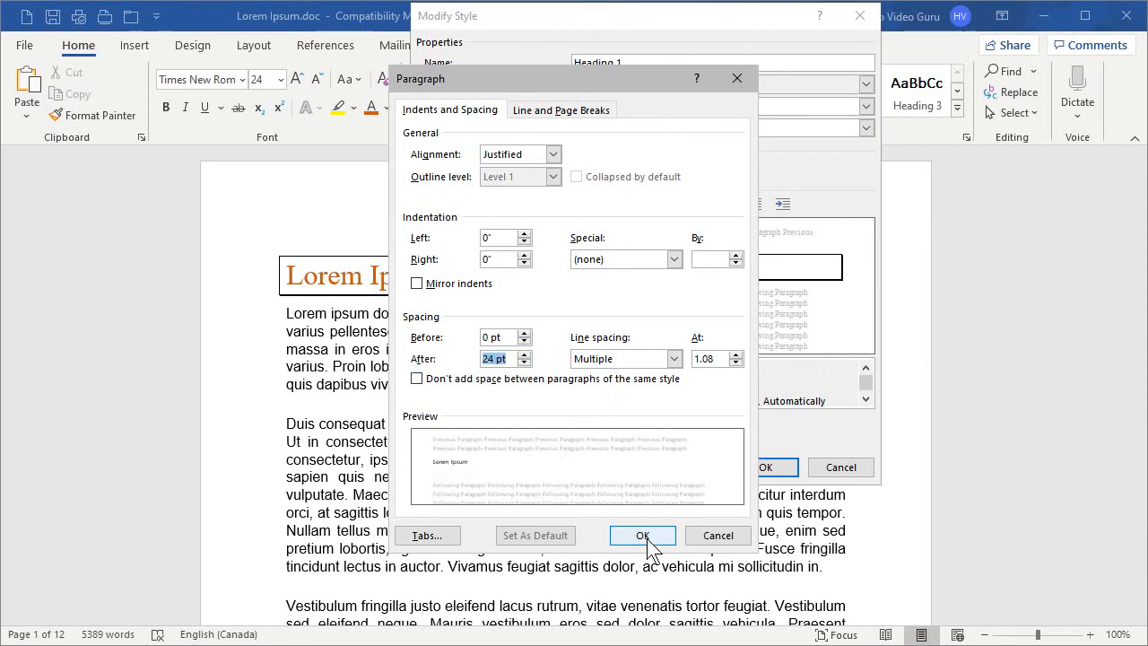
Step: Confirm the spacing, apply to new documents based on this template, and save Heading 1
{"action": "left_click", "coordinate": [642, 535]}
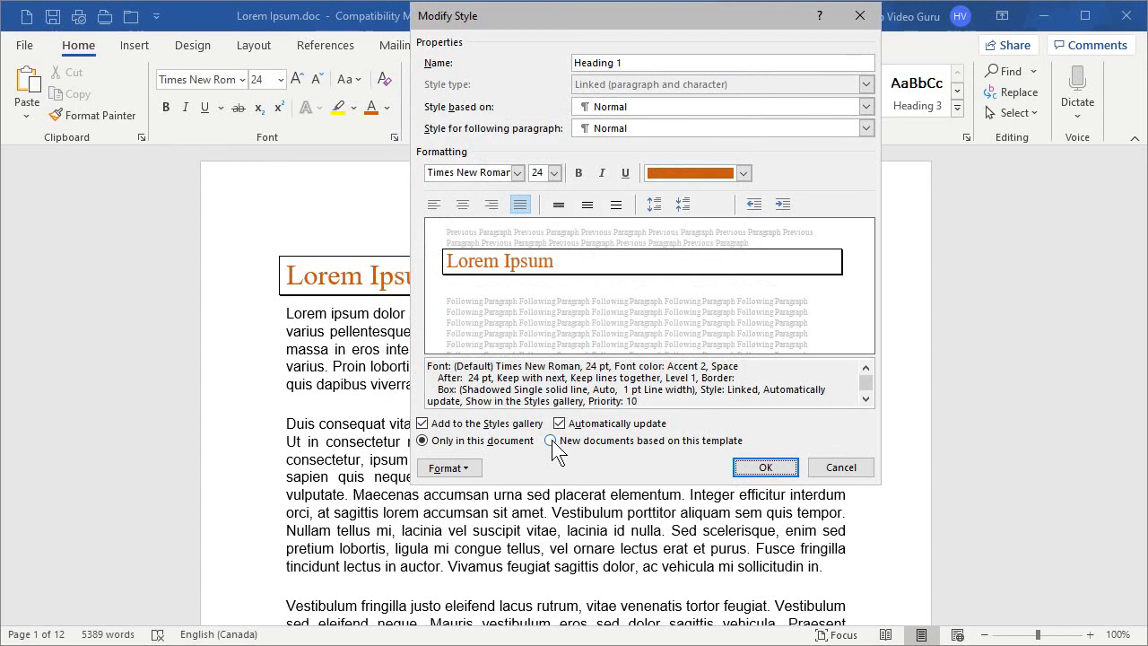
{"action": "left_click", "coordinate": [549, 441]}
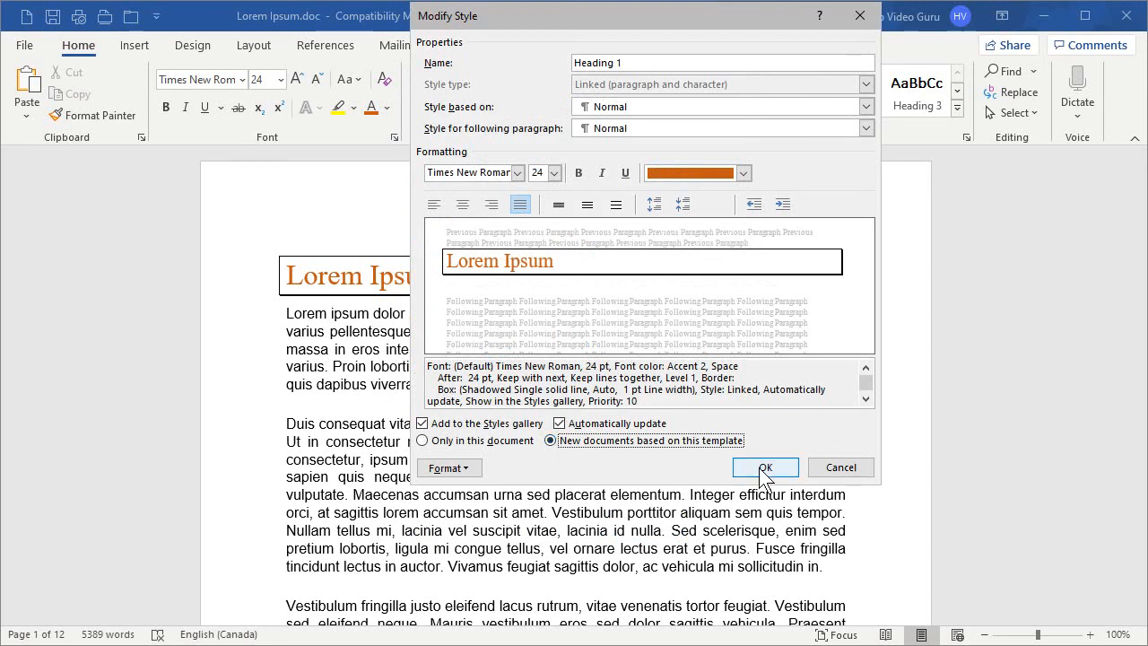
{"action": "left_click", "coordinate": [764, 466]}
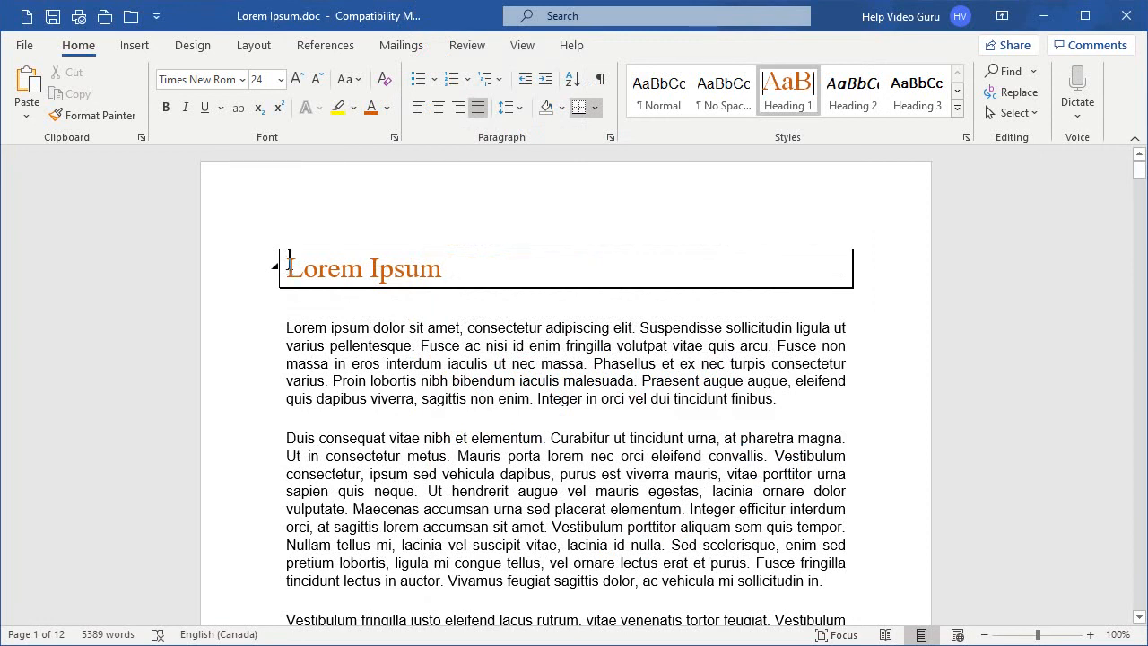
{"action": "mouse_move", "coordinate": [355, 203]}
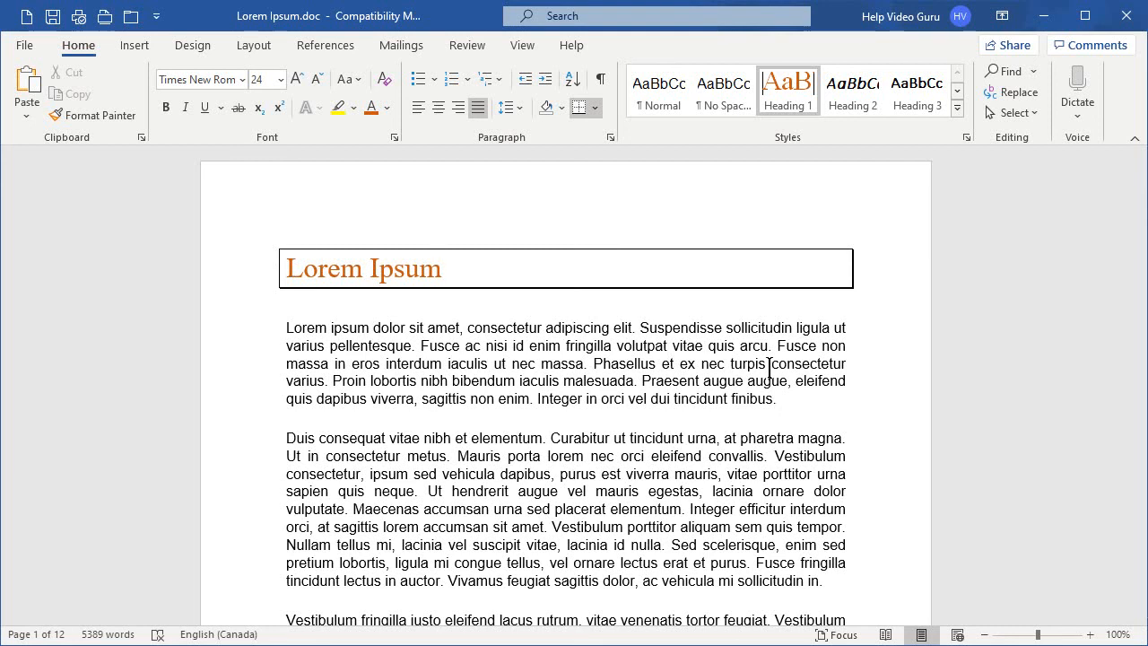
{"action": "left_click", "coordinate": [440, 269]}
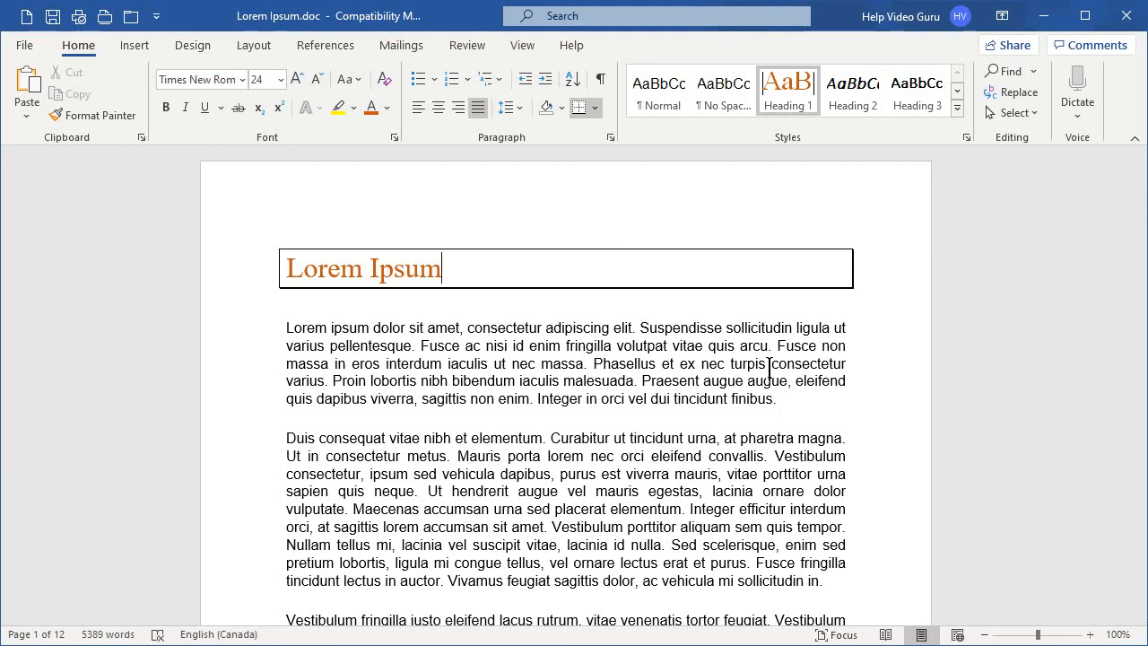